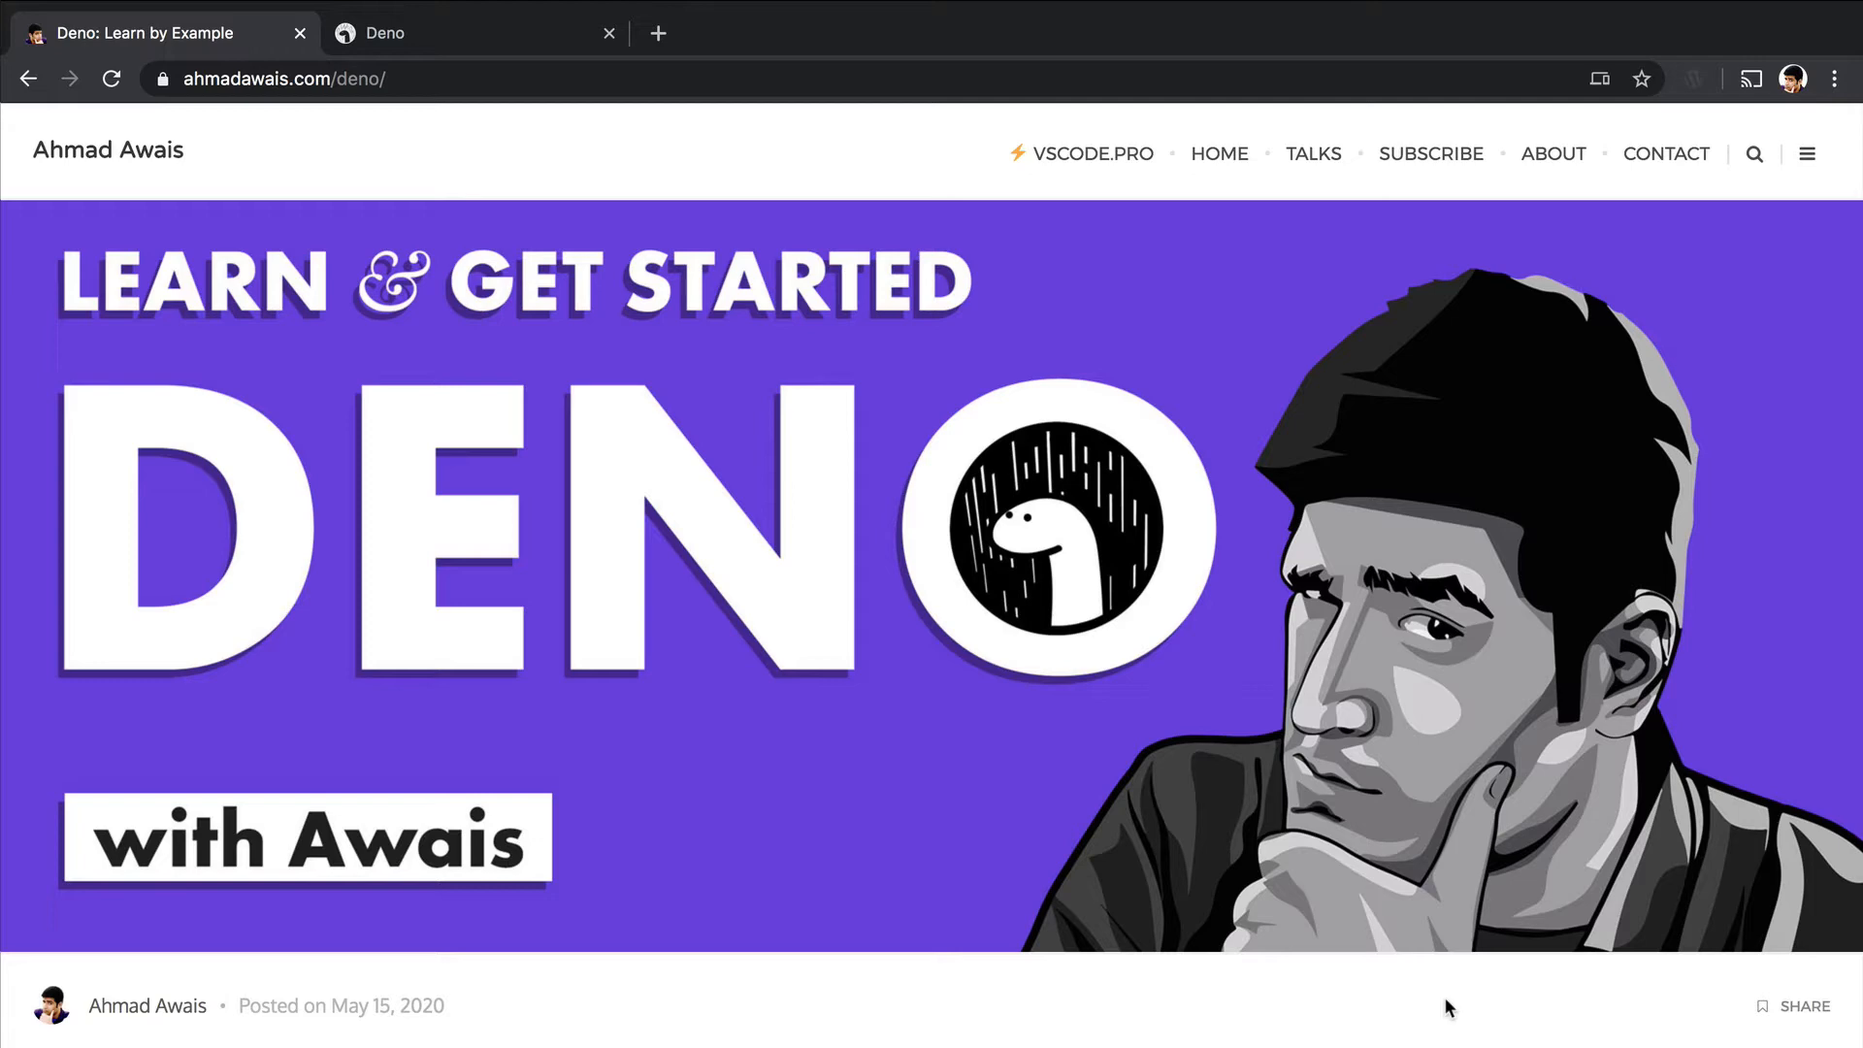
# - Highlight Deno's 'A secure runtime for JavaScript and TypeScript' tagline, then move to nodejs.org for comparison
pyautogui.click(474, 33)
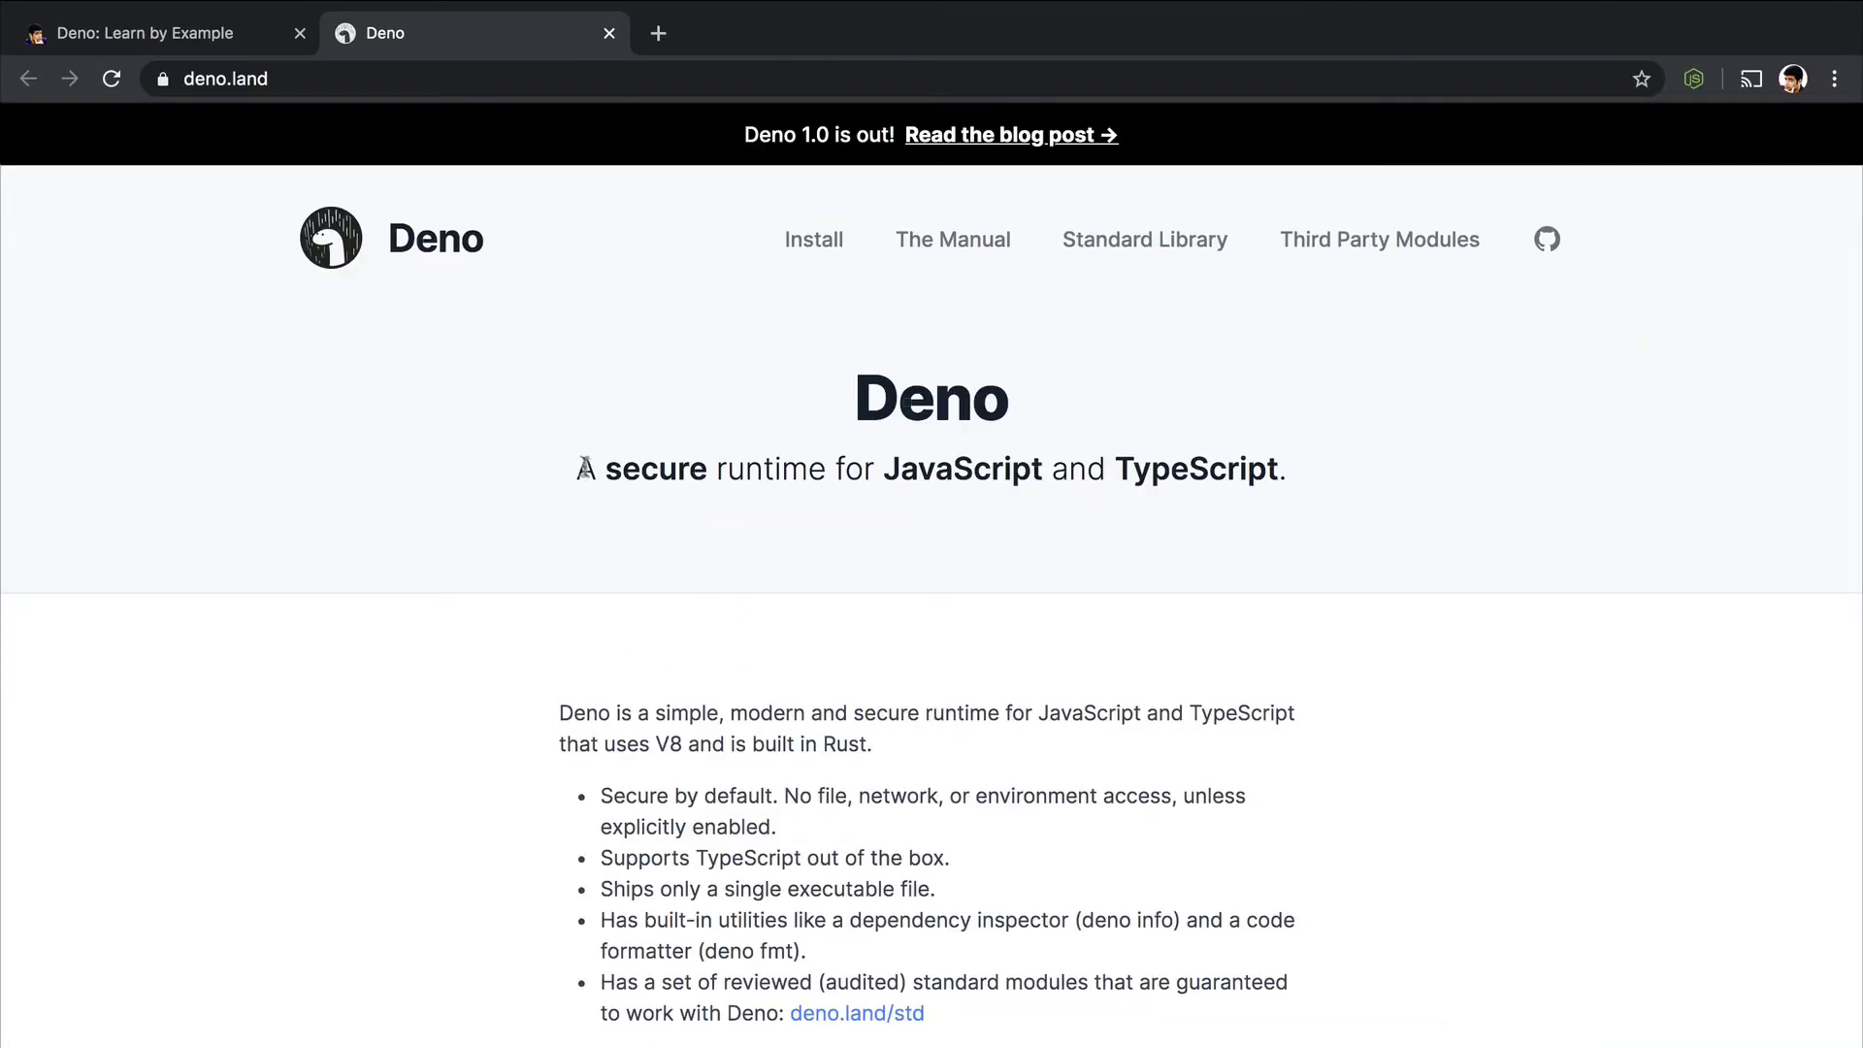
pyautogui.moveTo(573, 468); pyautogui.dragTo(1019, 467)
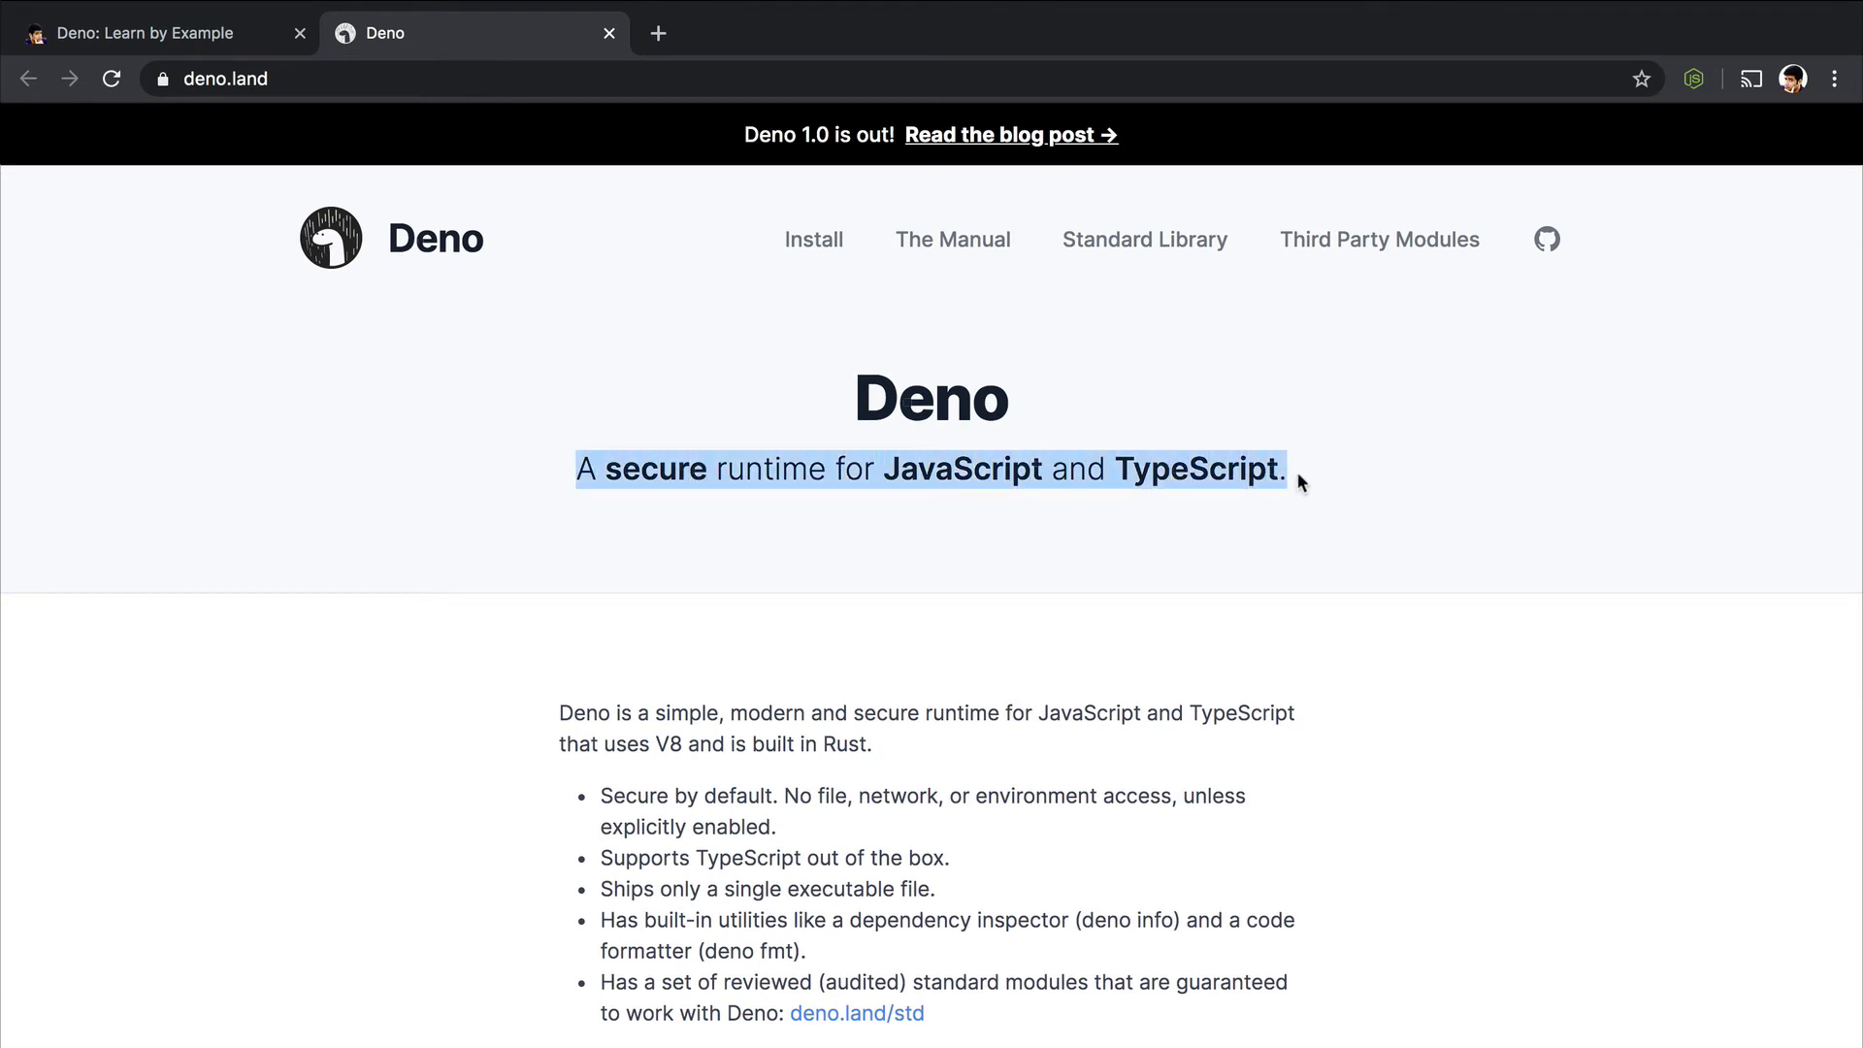
pyautogui.click(966, 33)
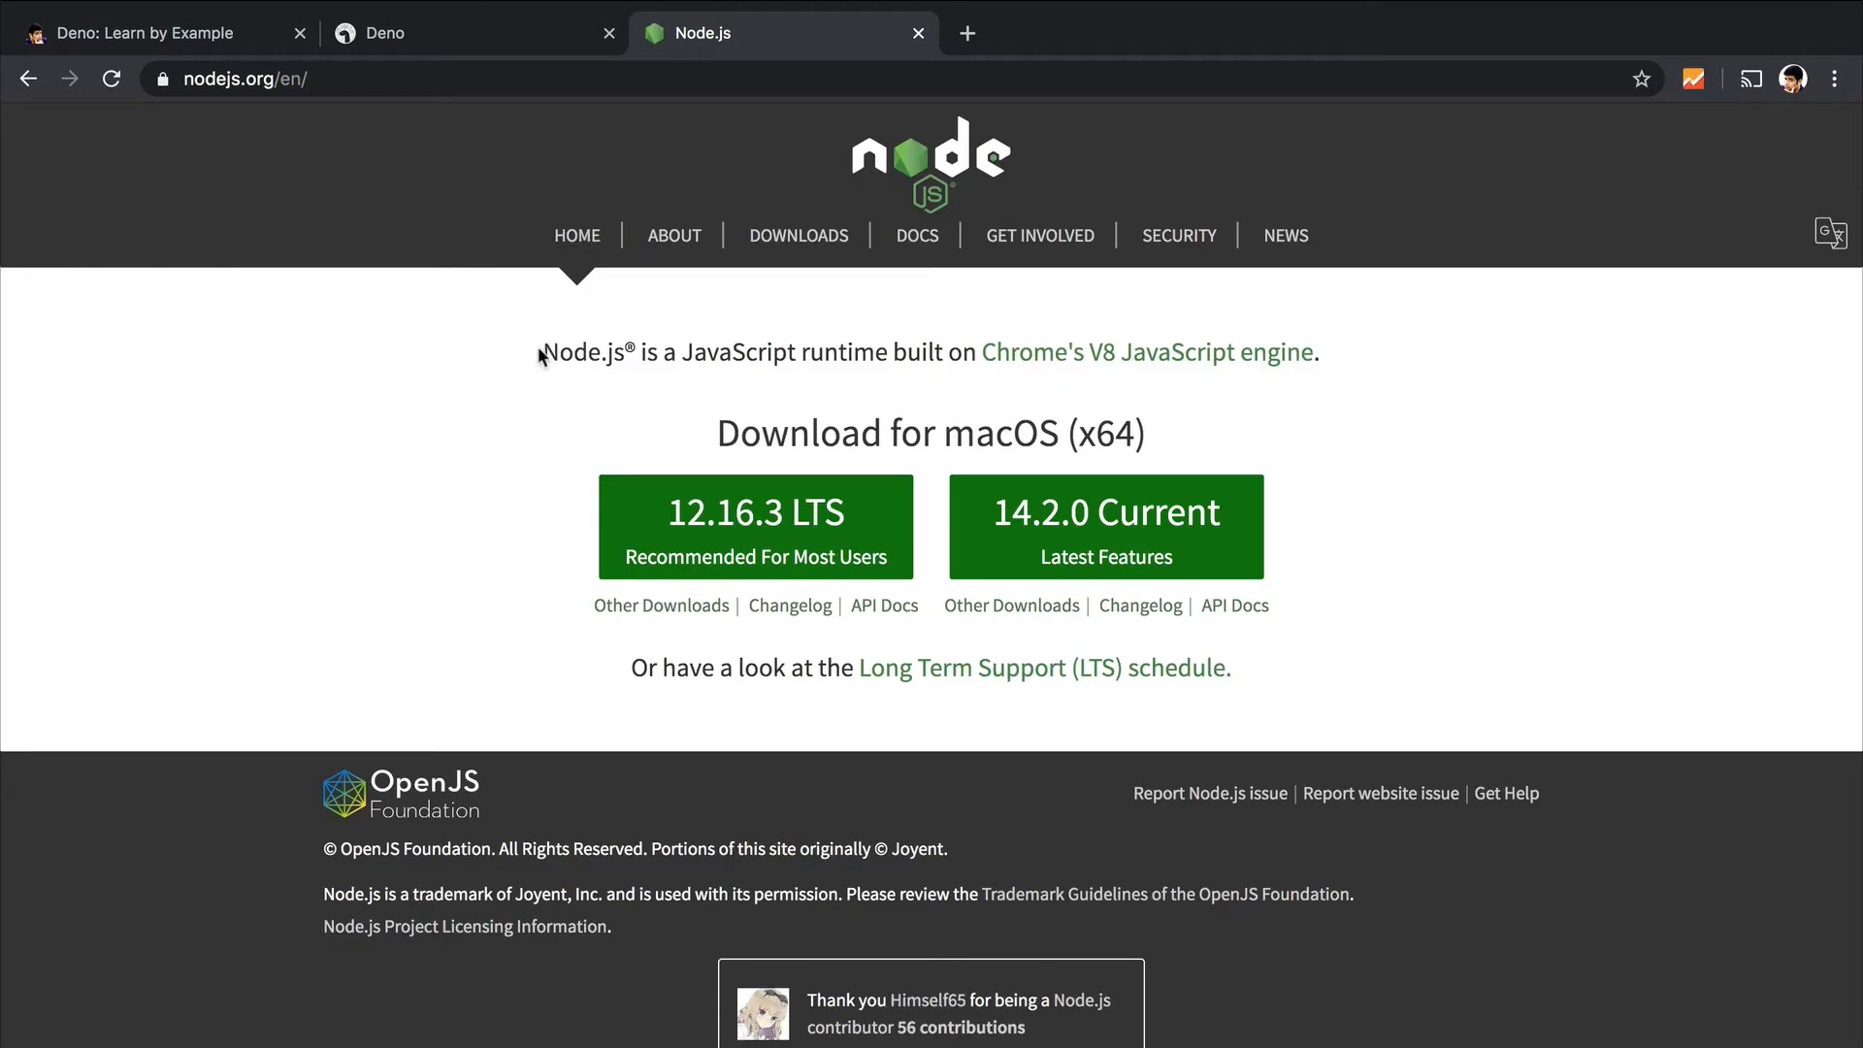
# - Highlight 'Node.js is a JavaScript runtime' on nodejs.org and 'uses V8' on deno.land
pyautogui.moveTo(543, 352); pyautogui.dragTo(893, 351)
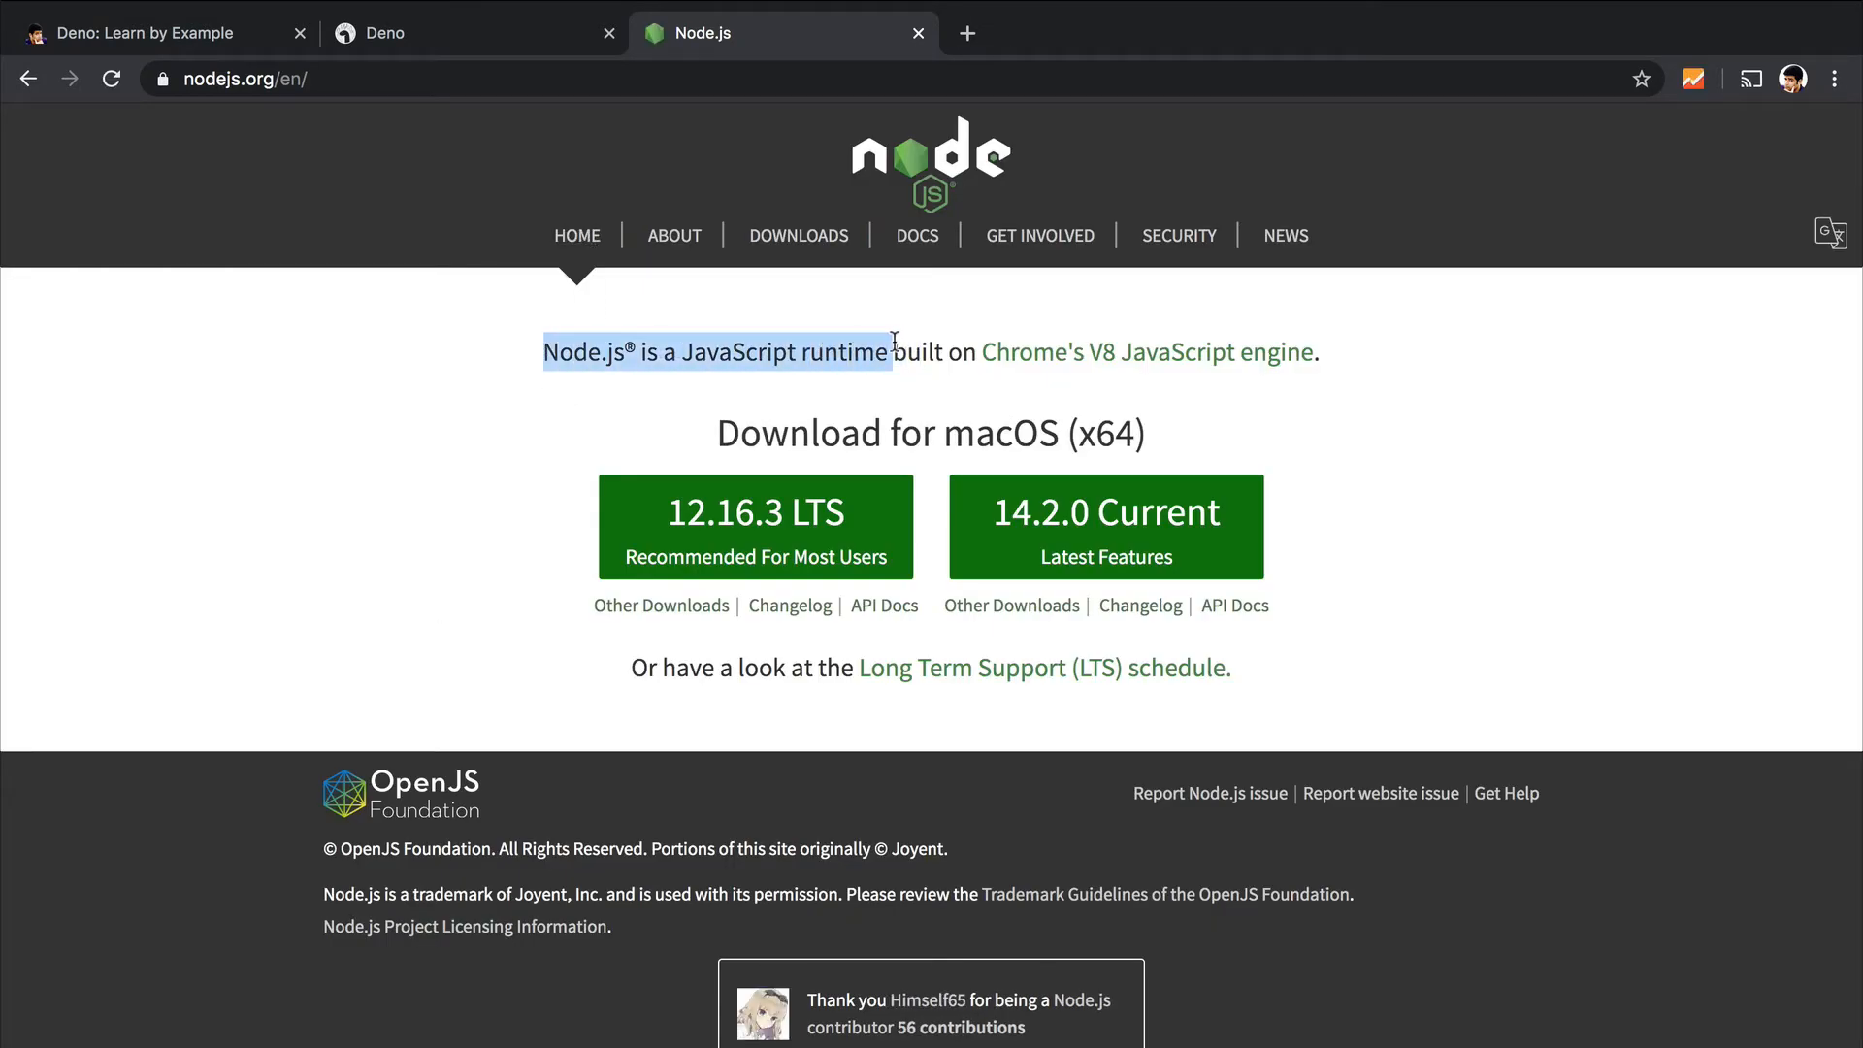
pyautogui.moveTo(1158, 351)
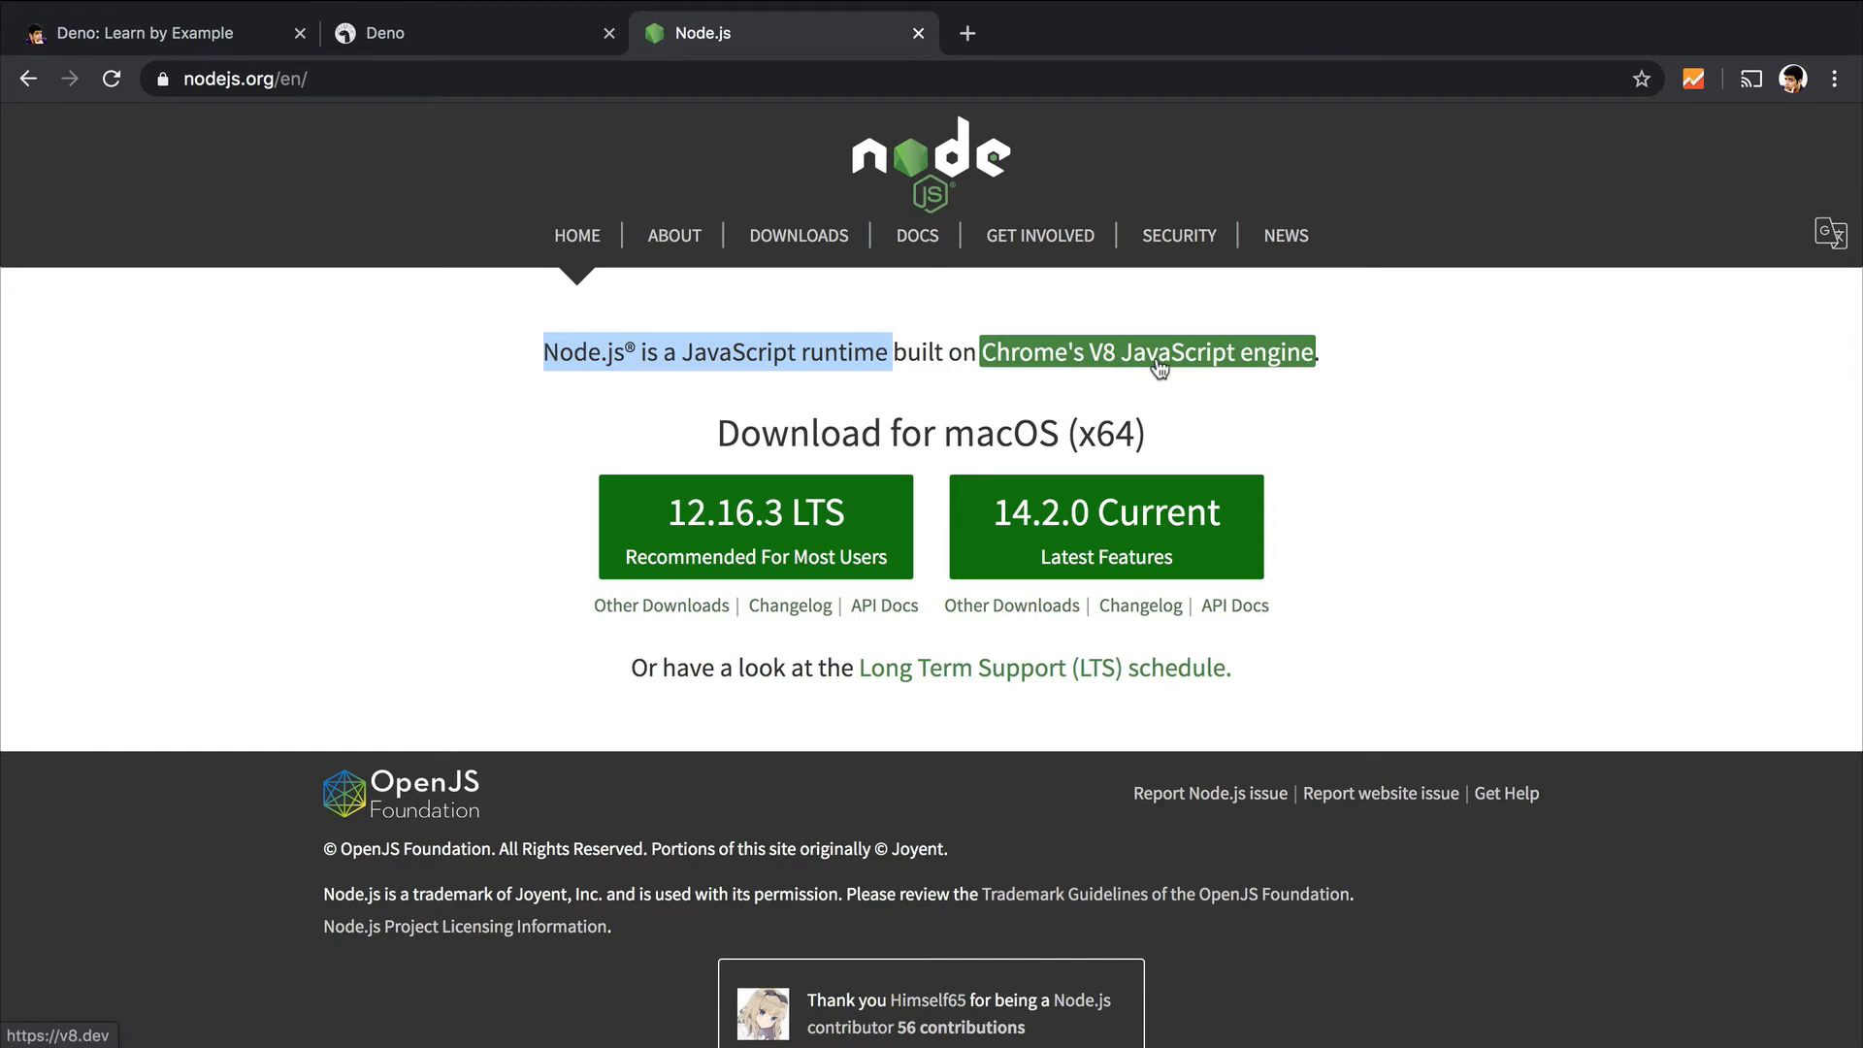
pyautogui.click(473, 33)
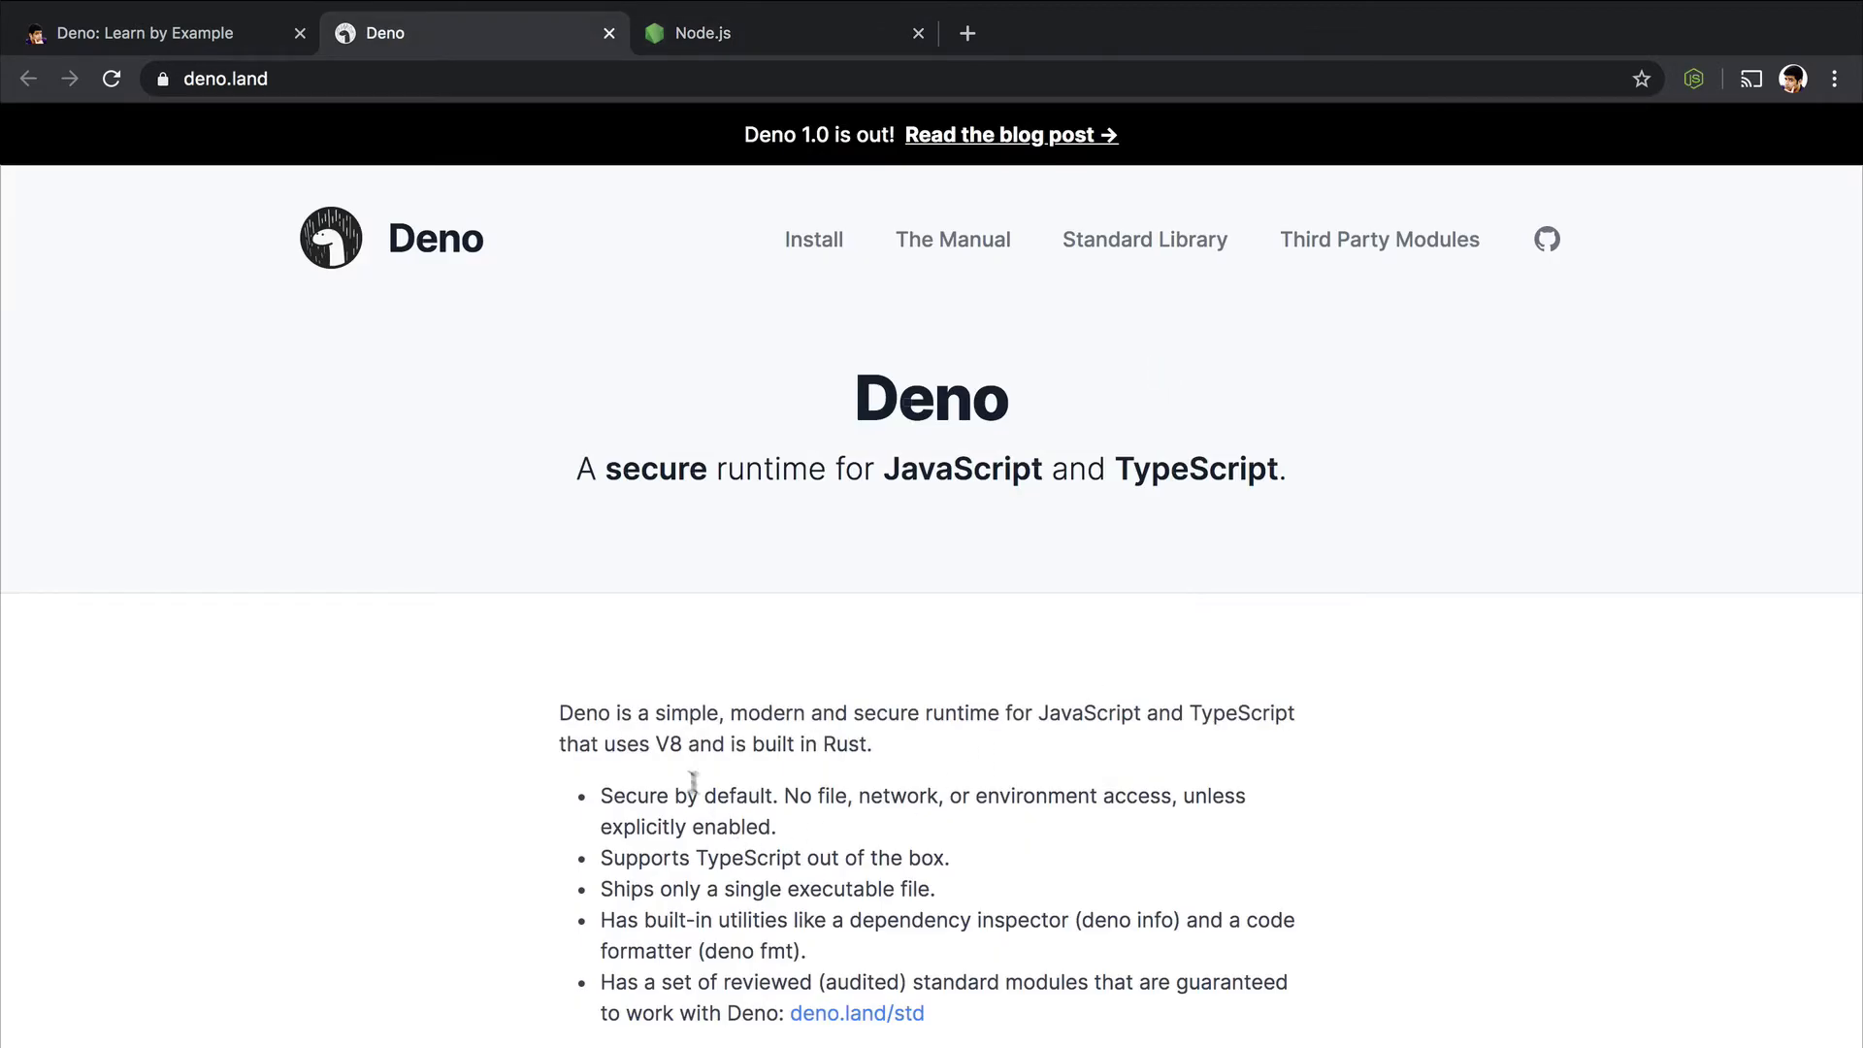
pyautogui.moveTo(602, 744); pyautogui.dragTo(745, 743)
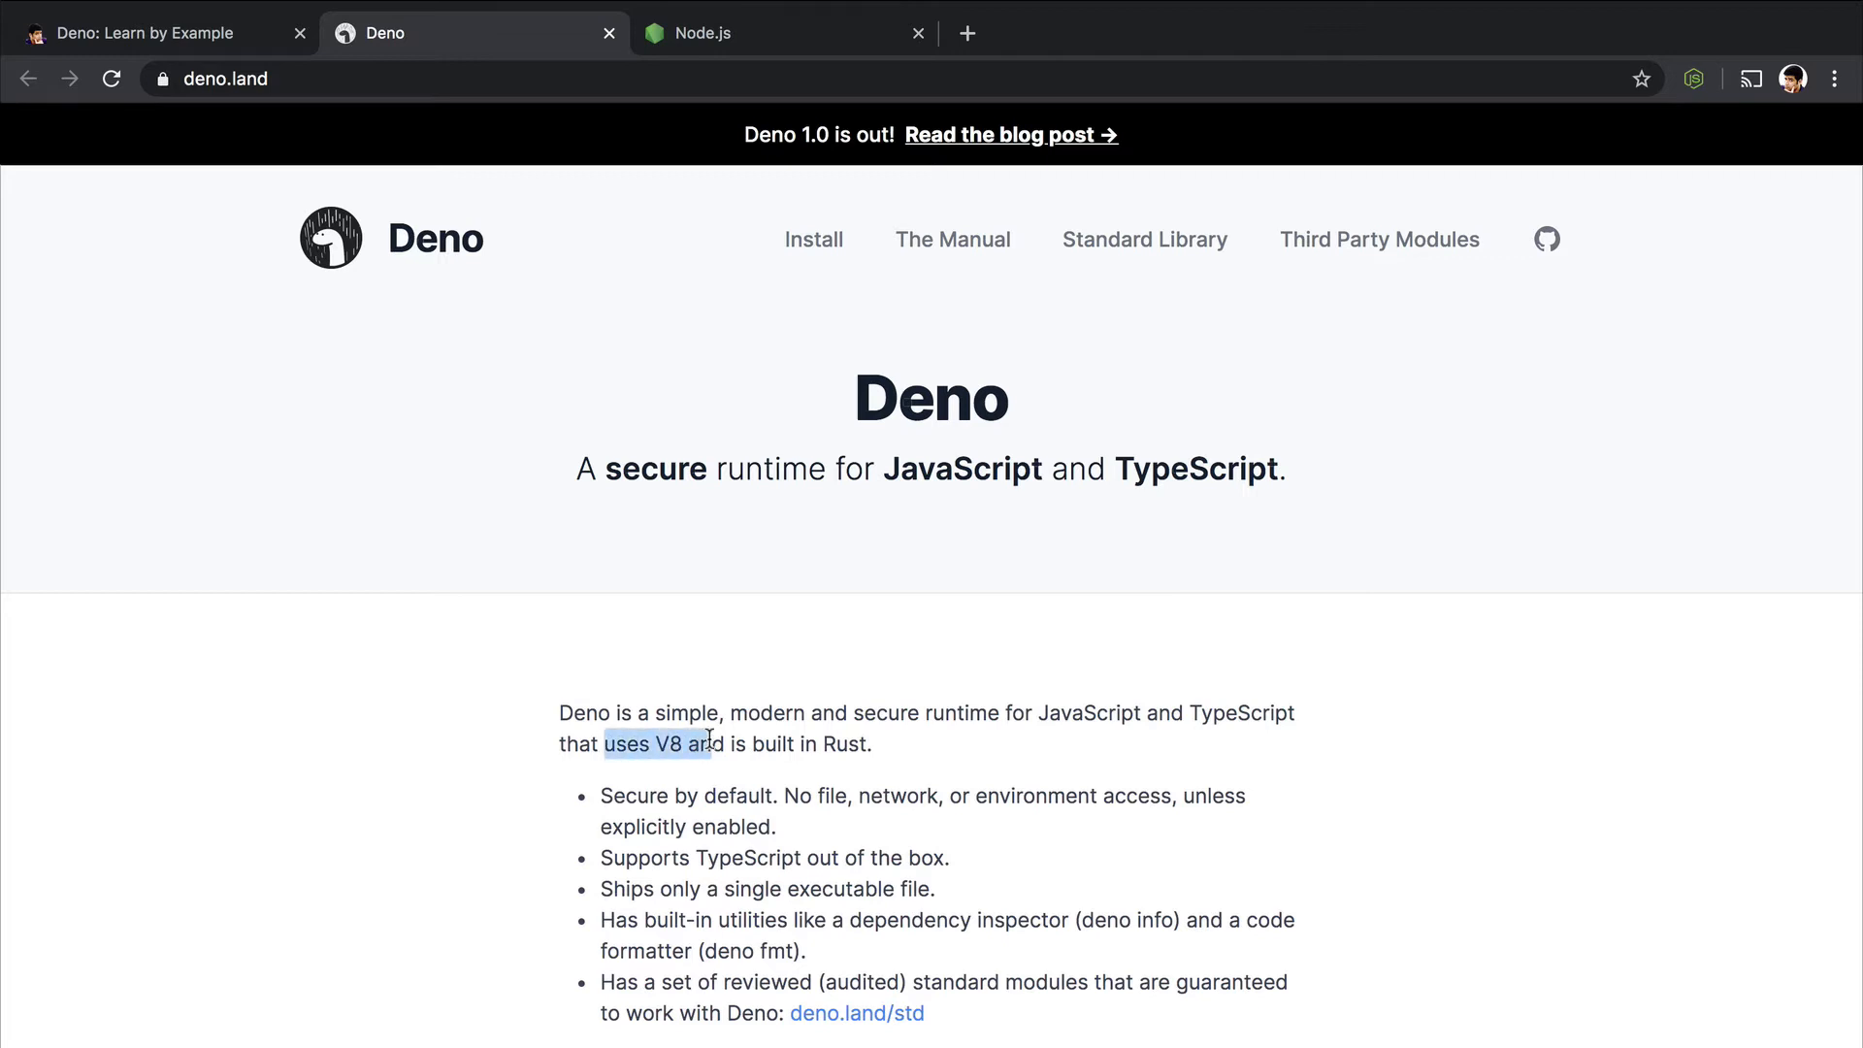
pyautogui.moveTo(838, 594)
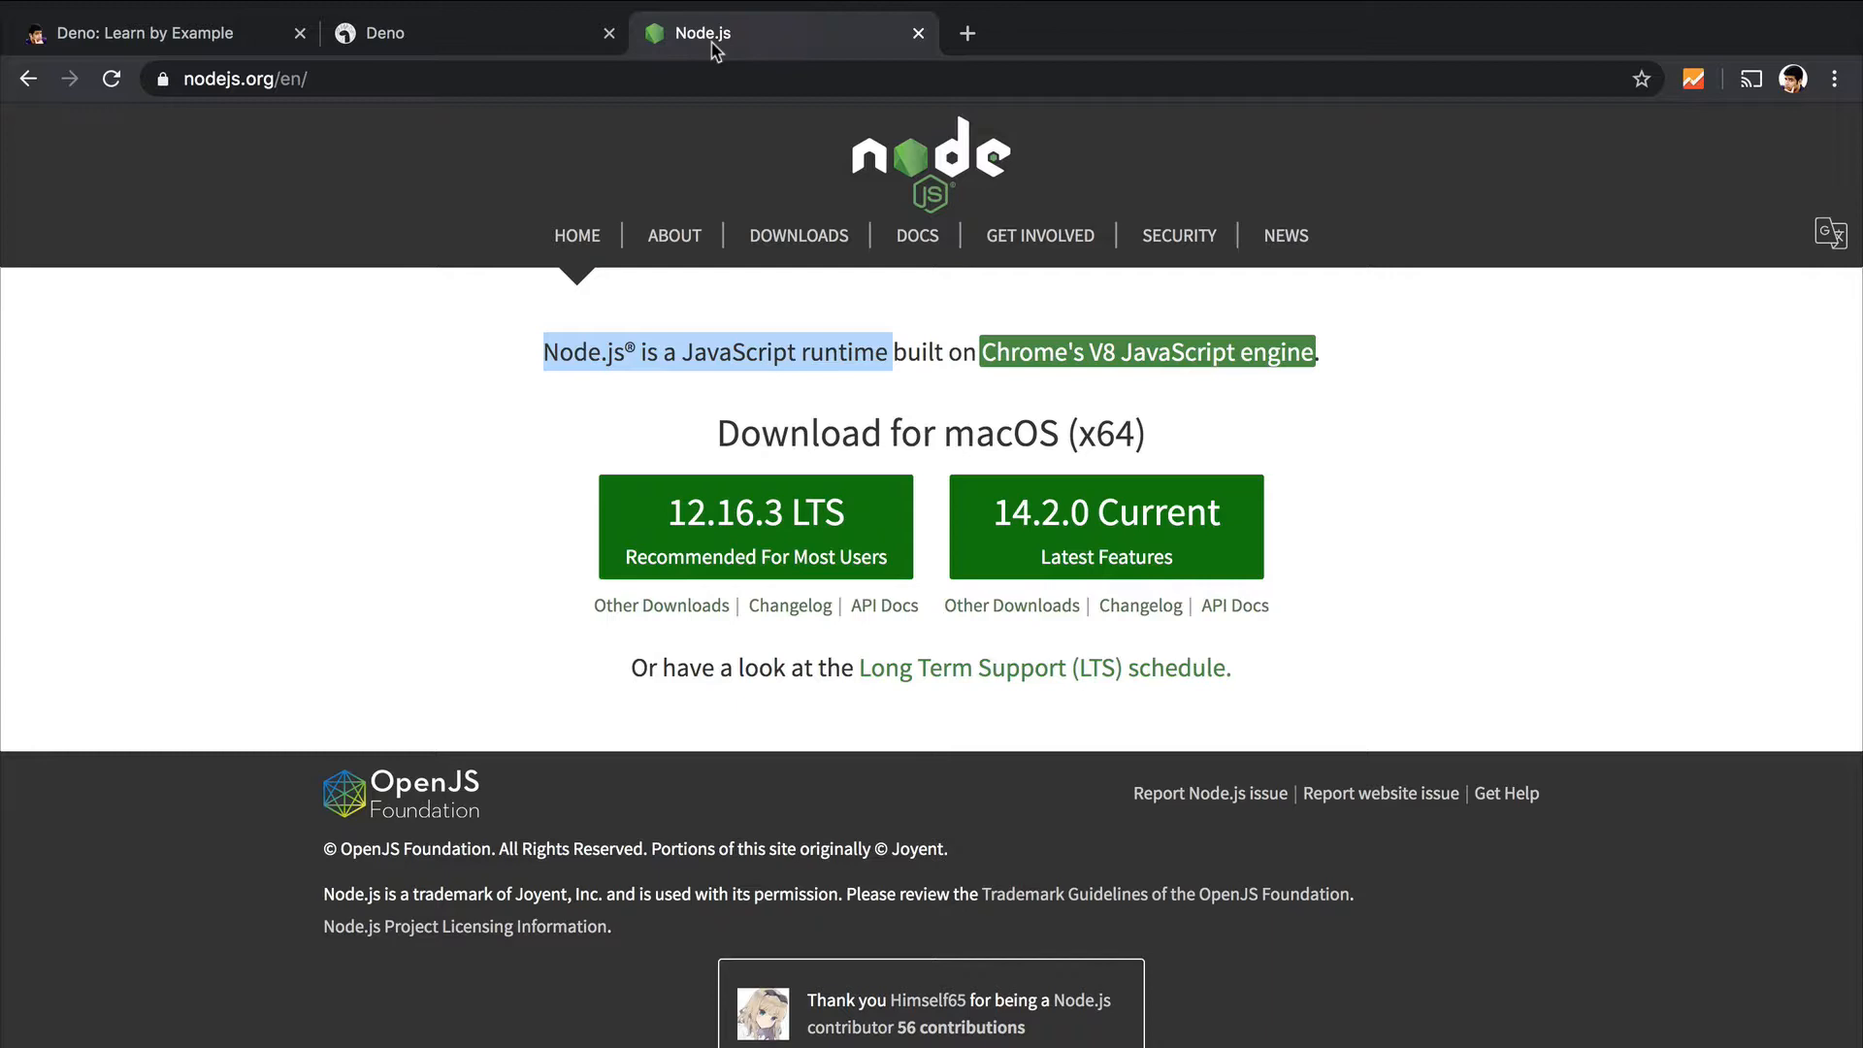
# - Return to the Node.js page, clear its highlight and land back on the Deno homepage
pyautogui.click(1460, 378)
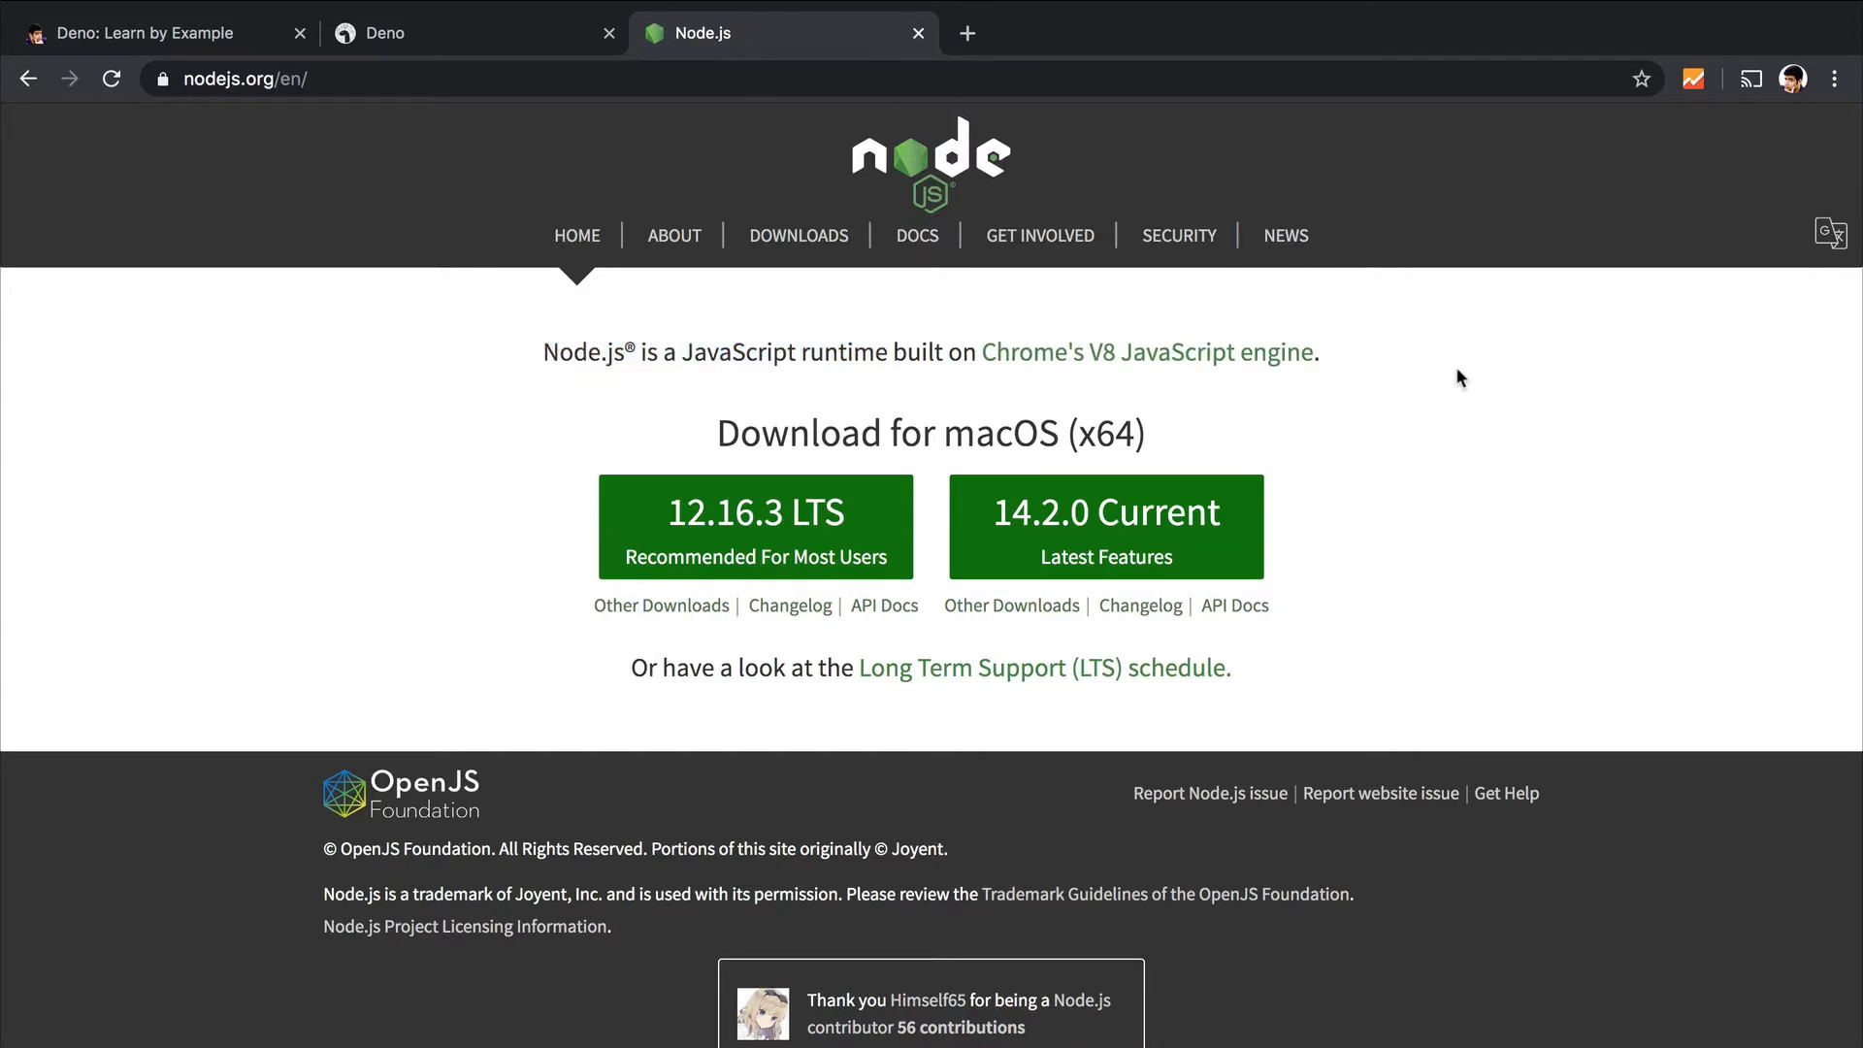
pyautogui.click(464, 33)
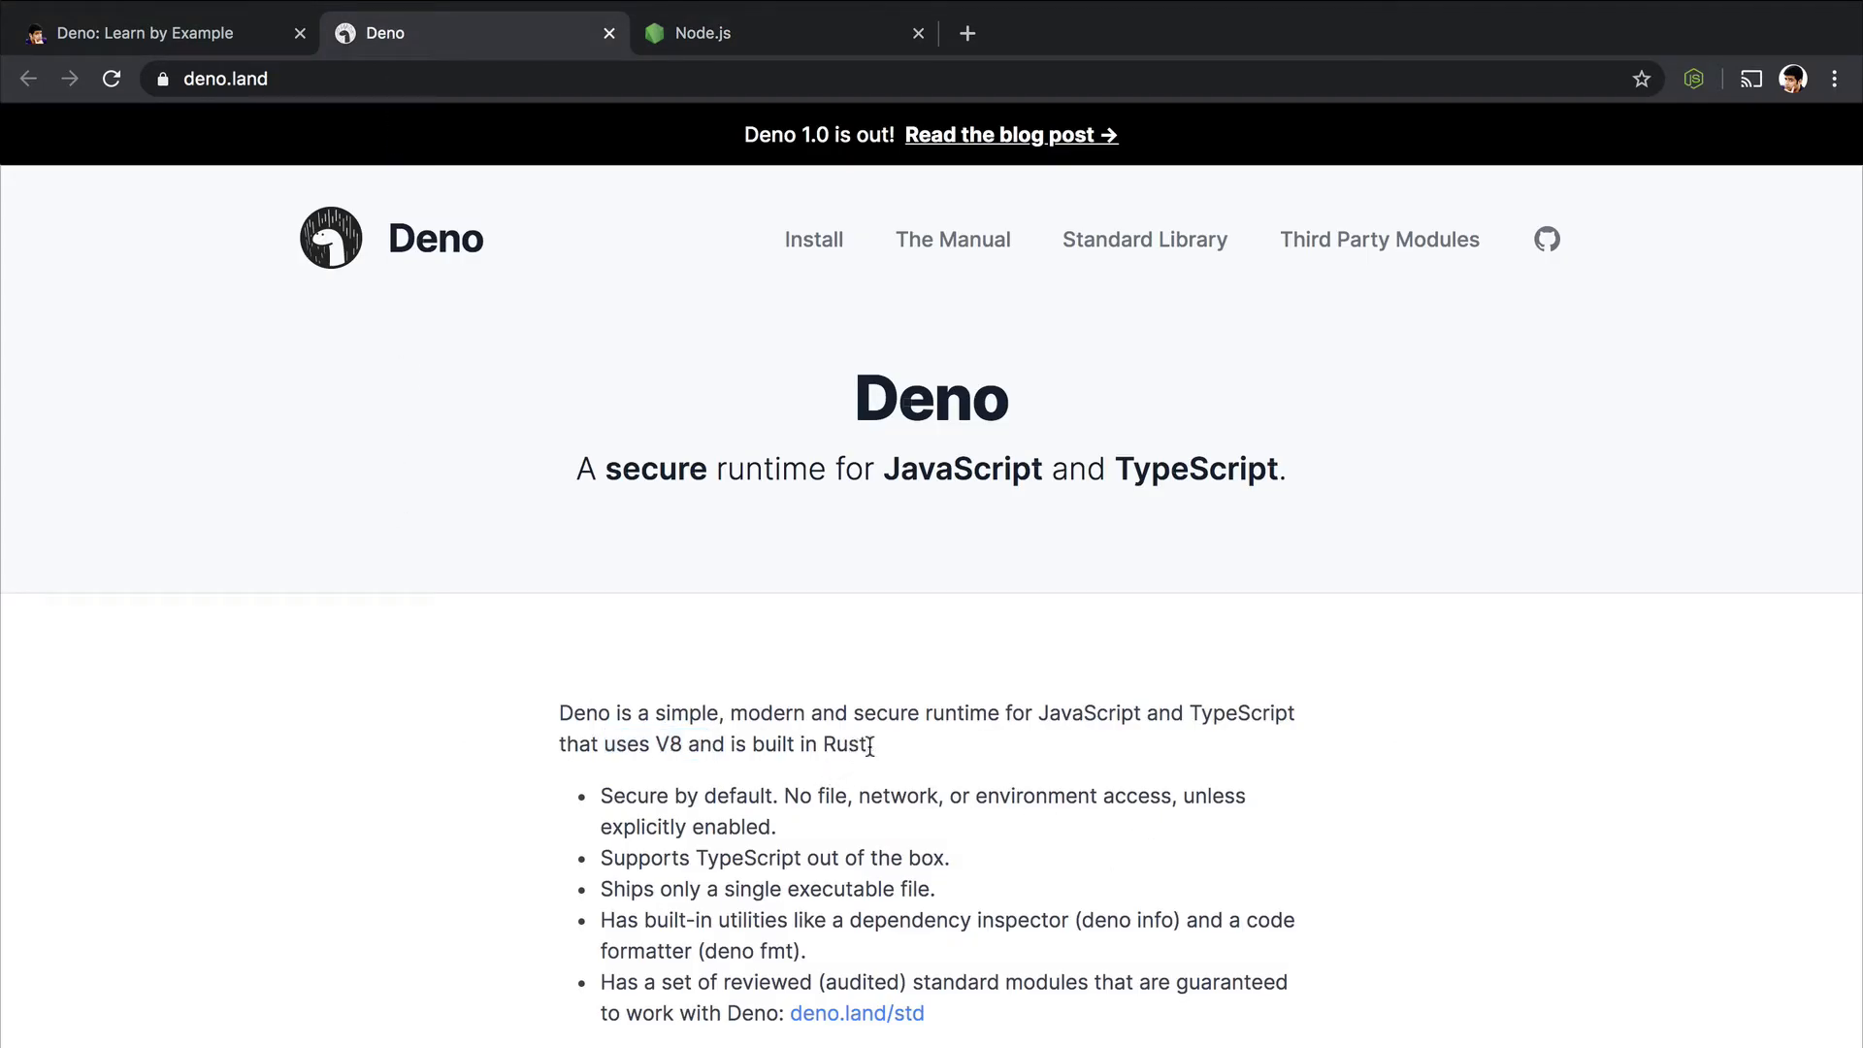
# - Highlight the word TypeScript in Deno's intro, then clear the selection
pyautogui.moveTo(755, 743); pyautogui.dragTo(869, 743)
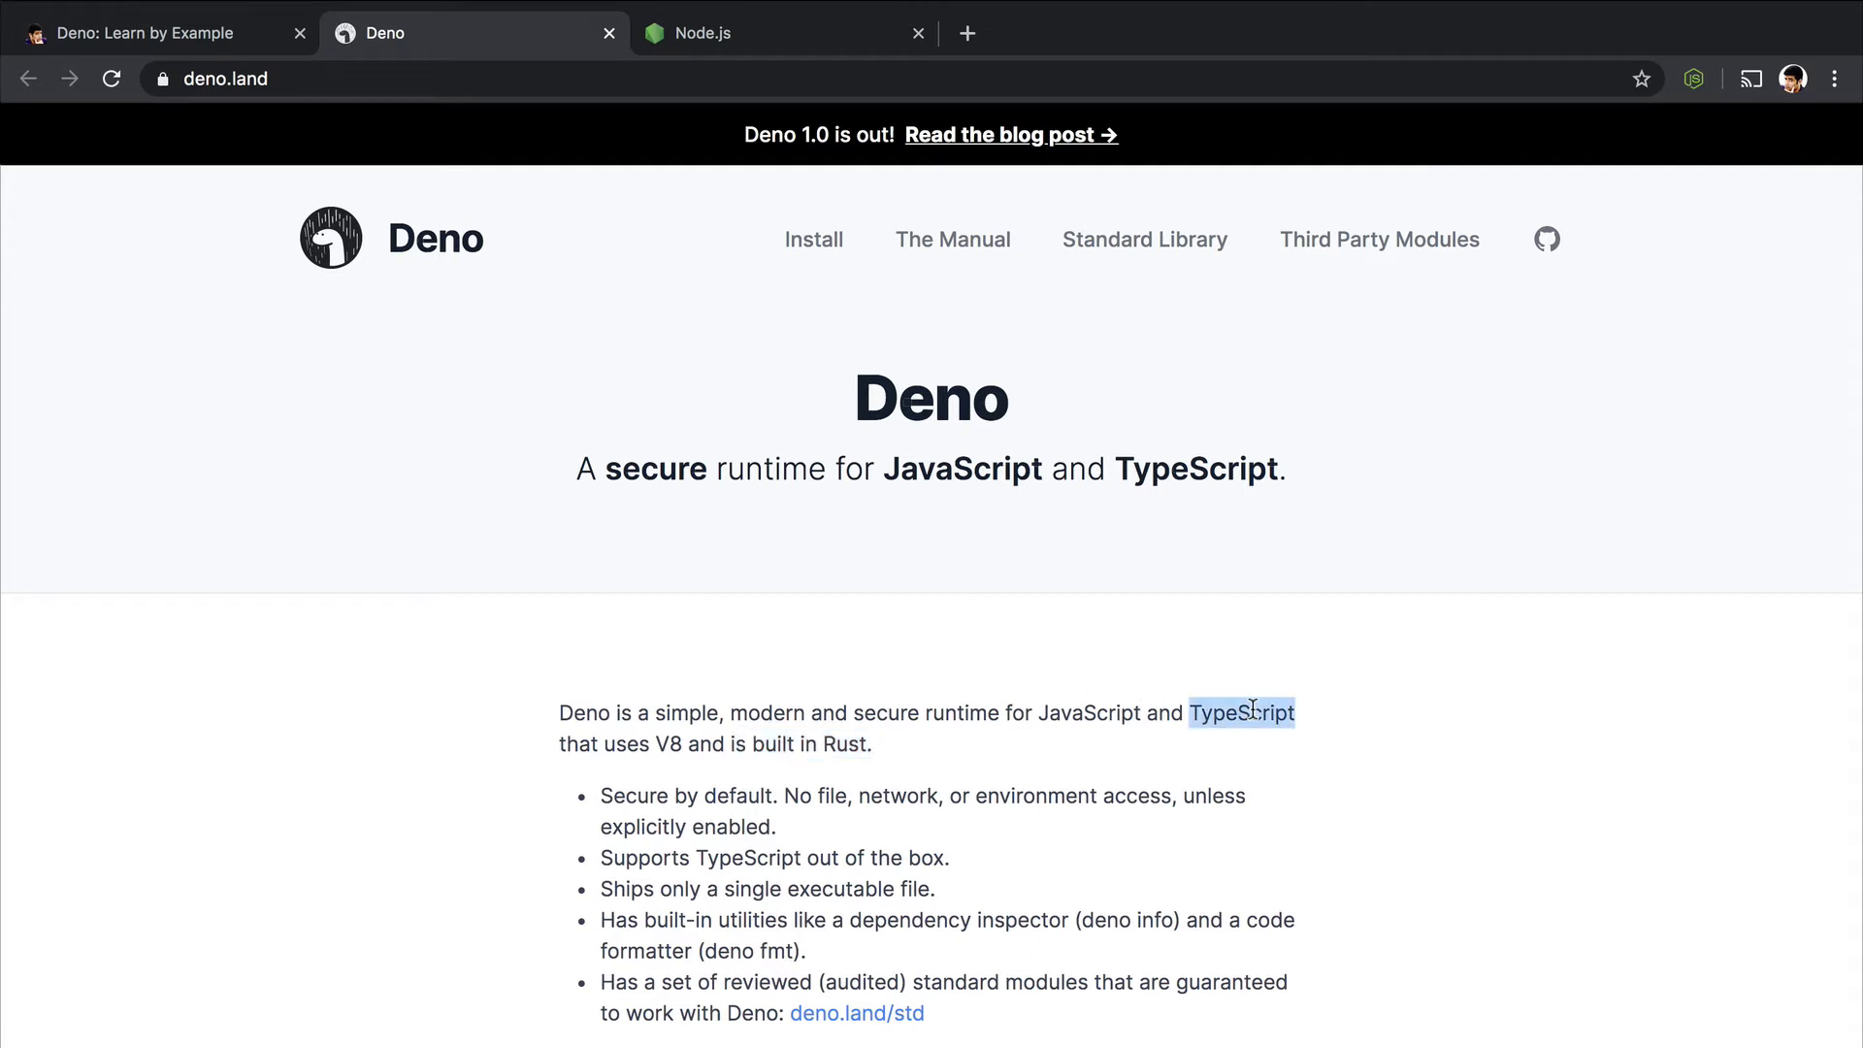
pyautogui.moveTo(1211, 749)
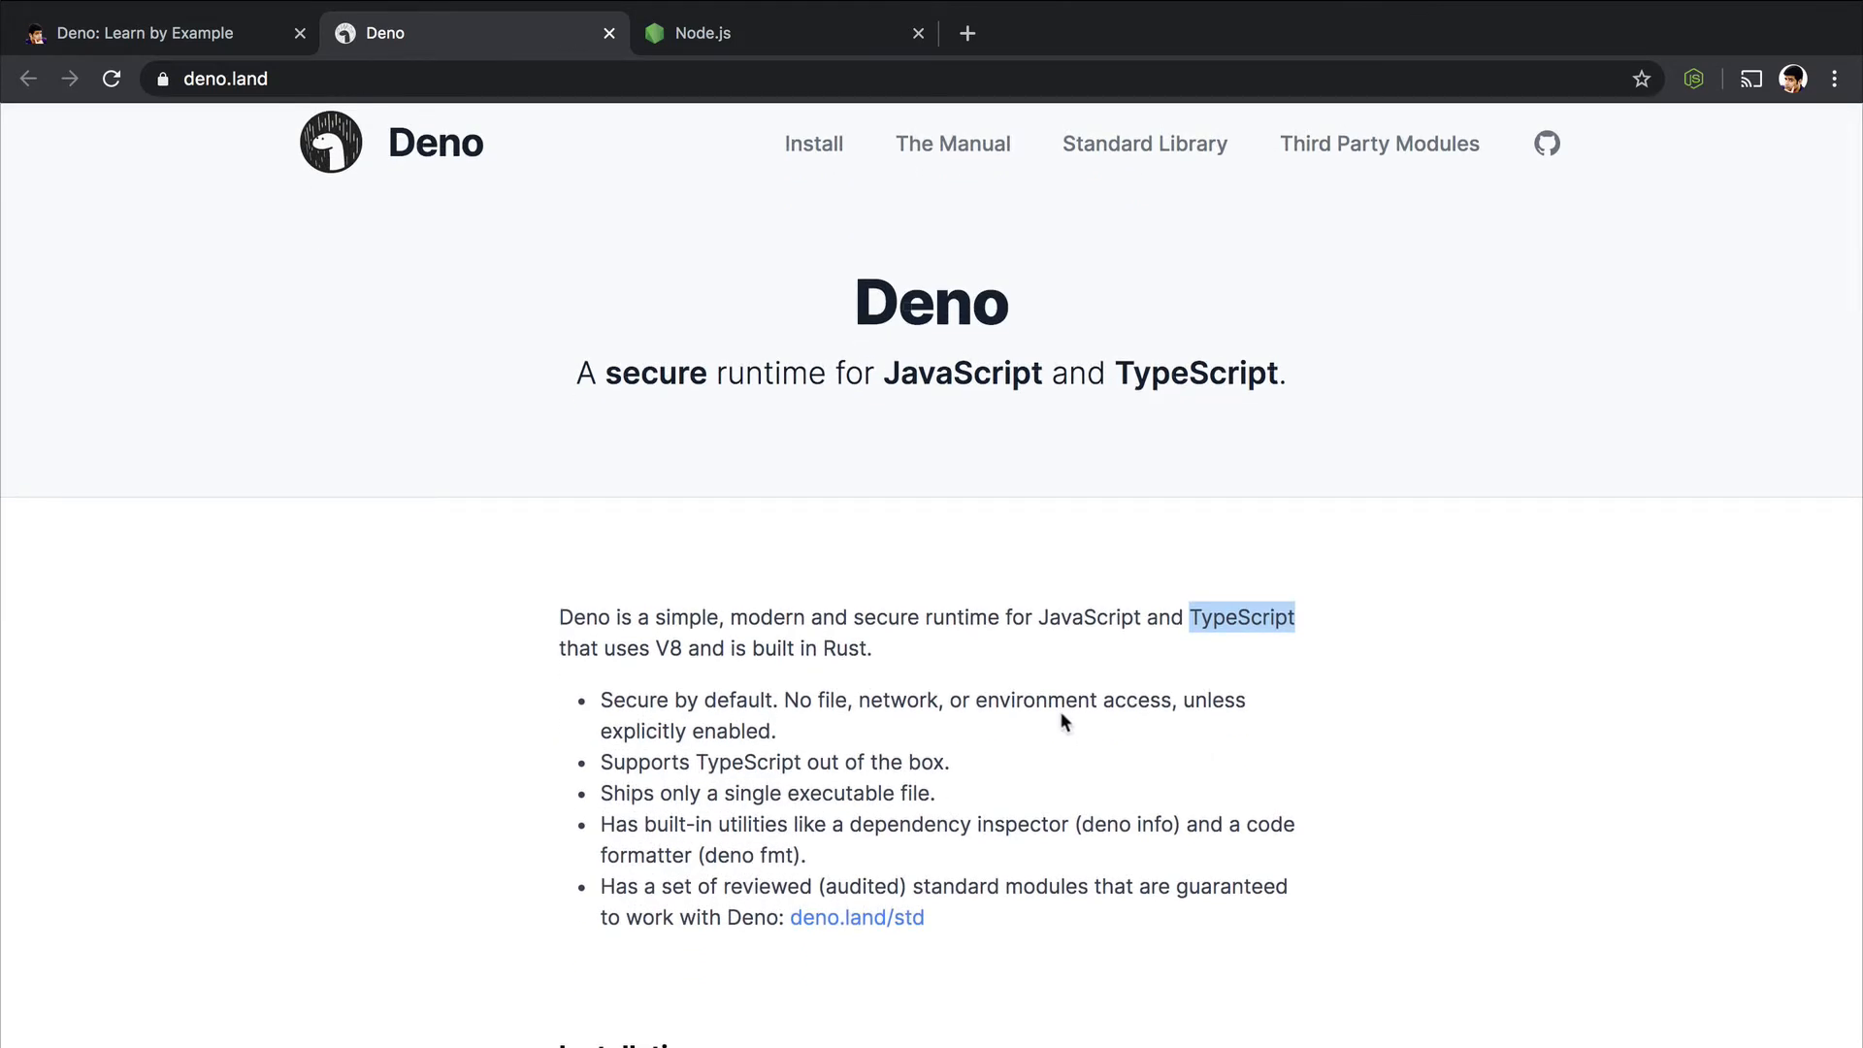
pyautogui.click(582, 733)
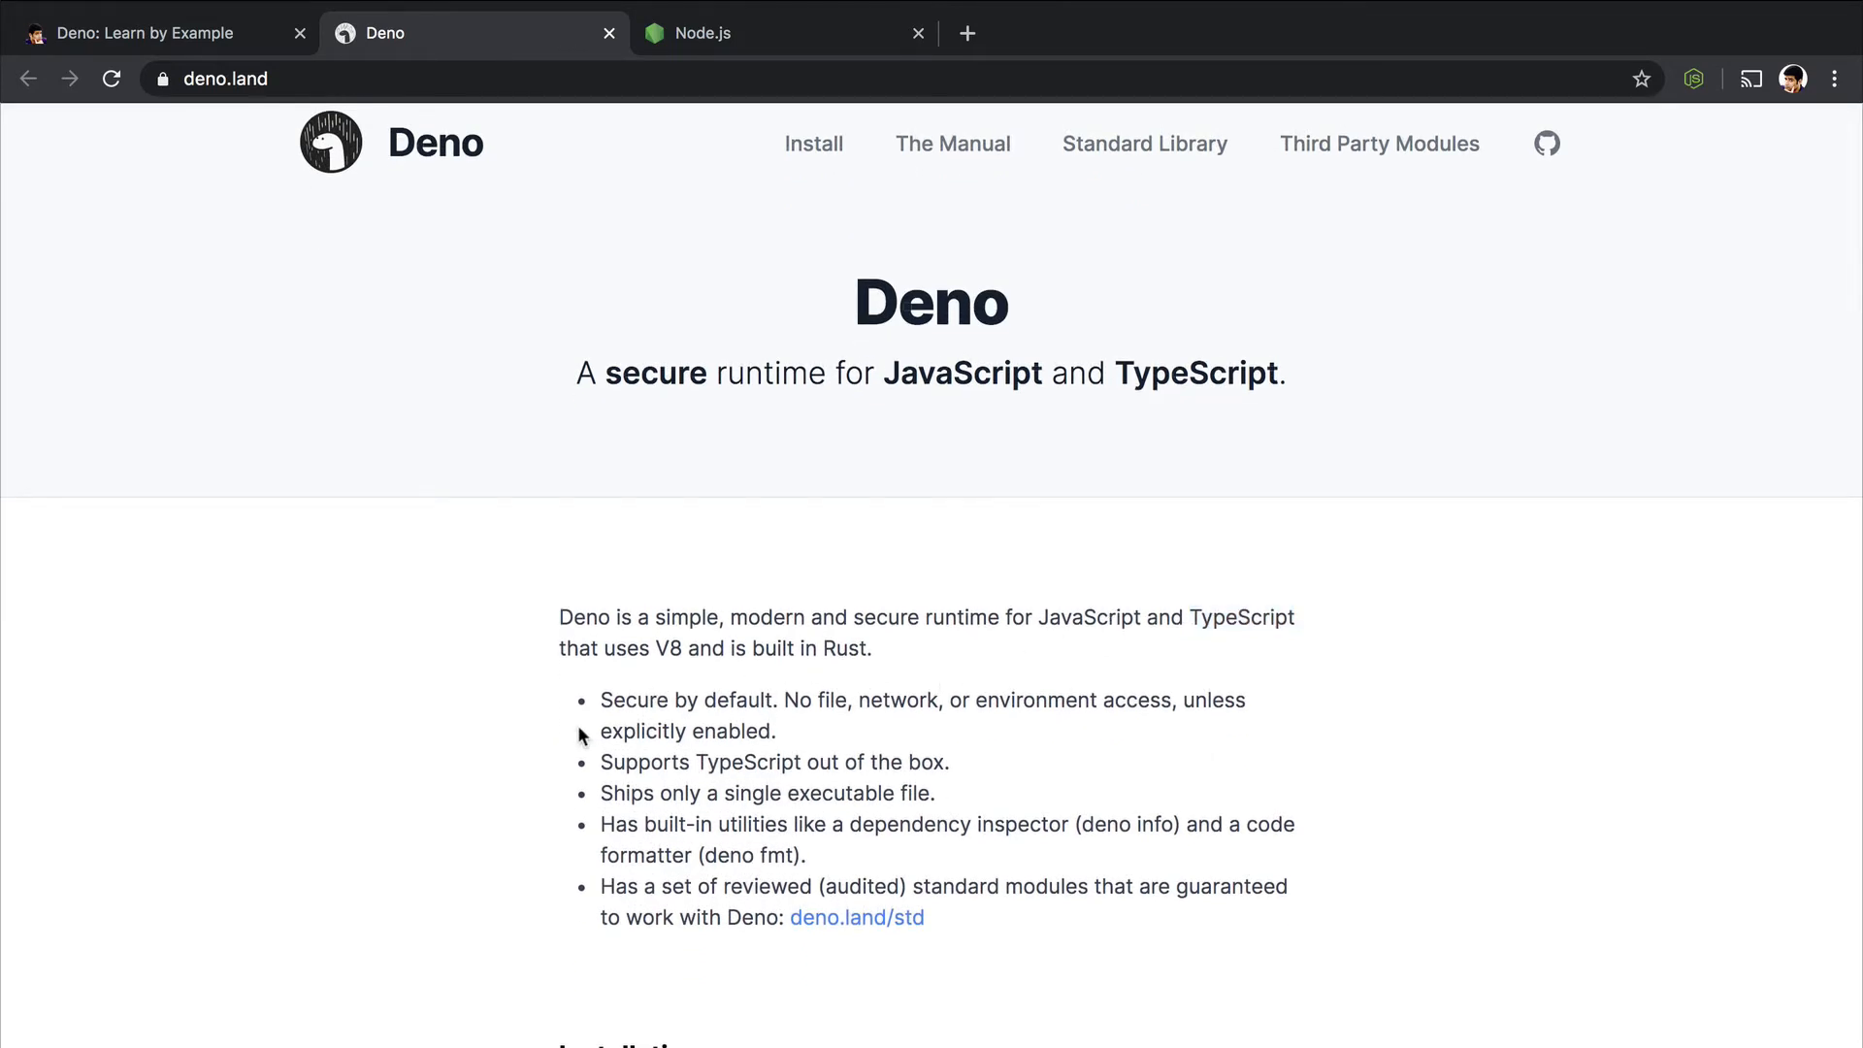
pyautogui.moveTo(599, 710)
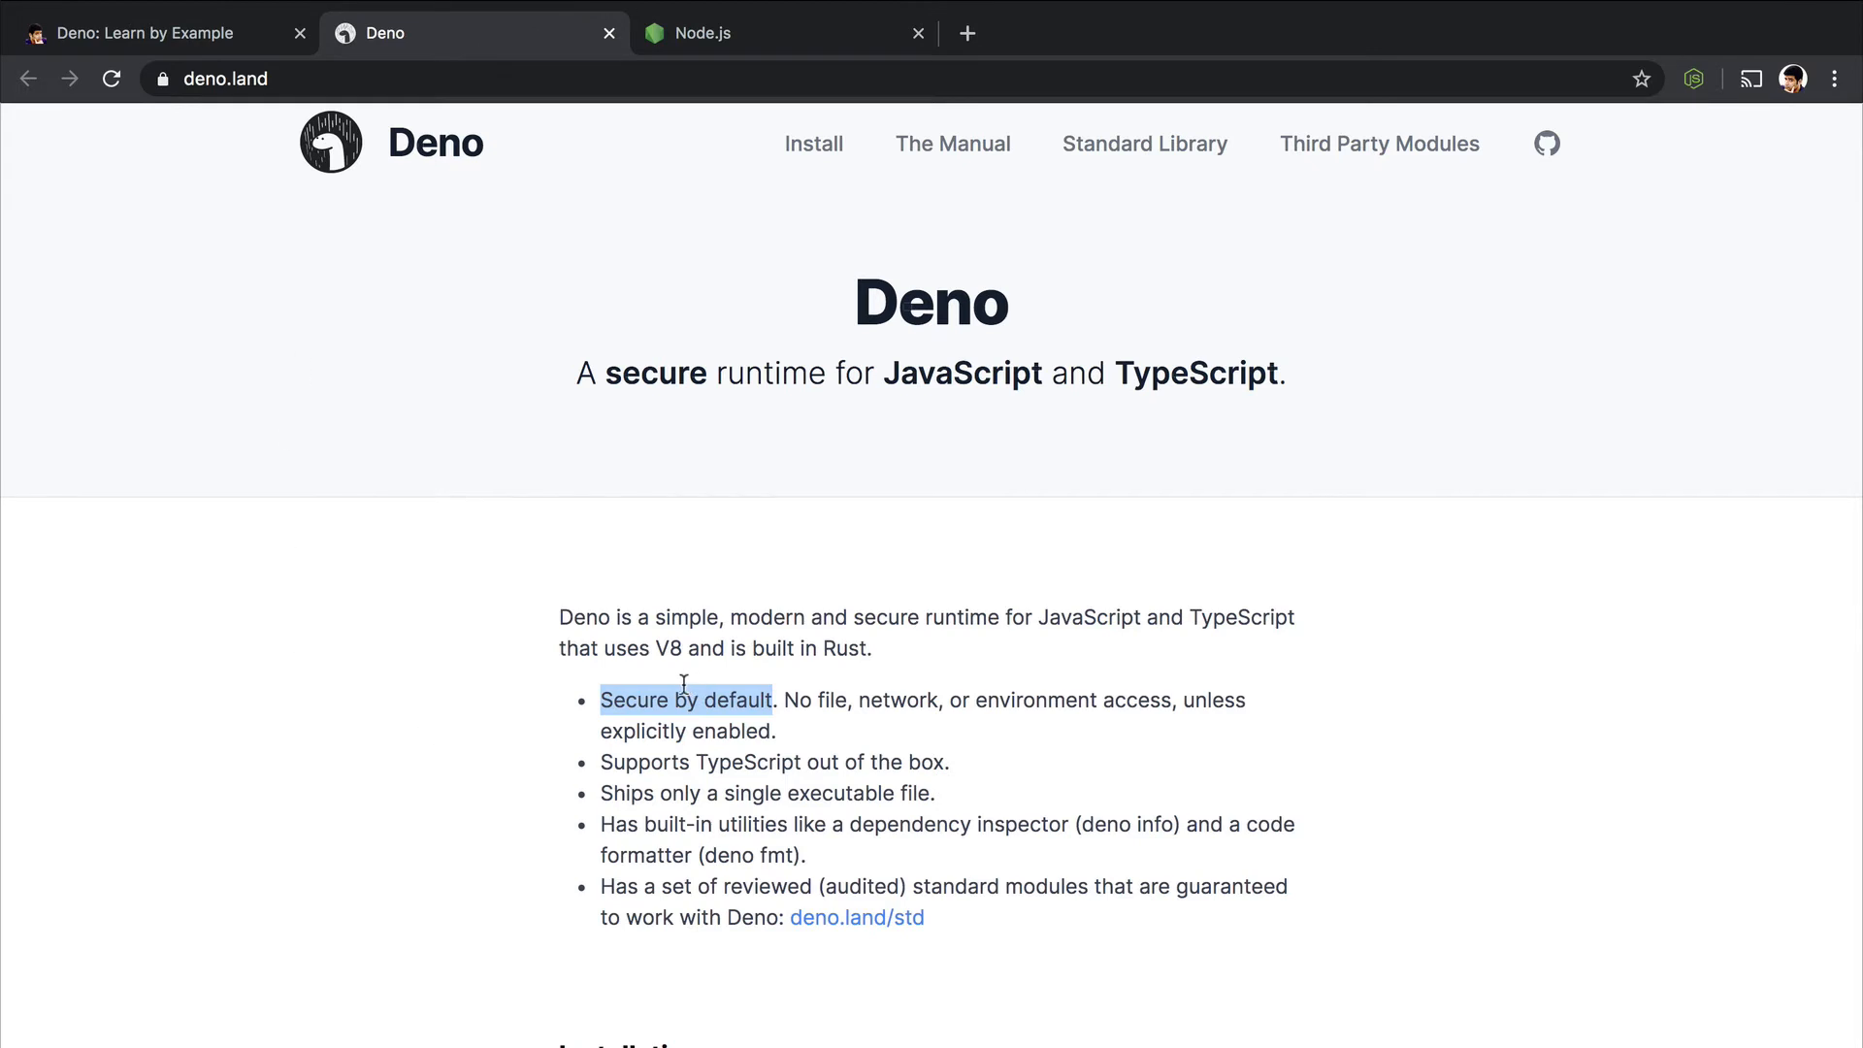
pyautogui.moveTo(449, 729)
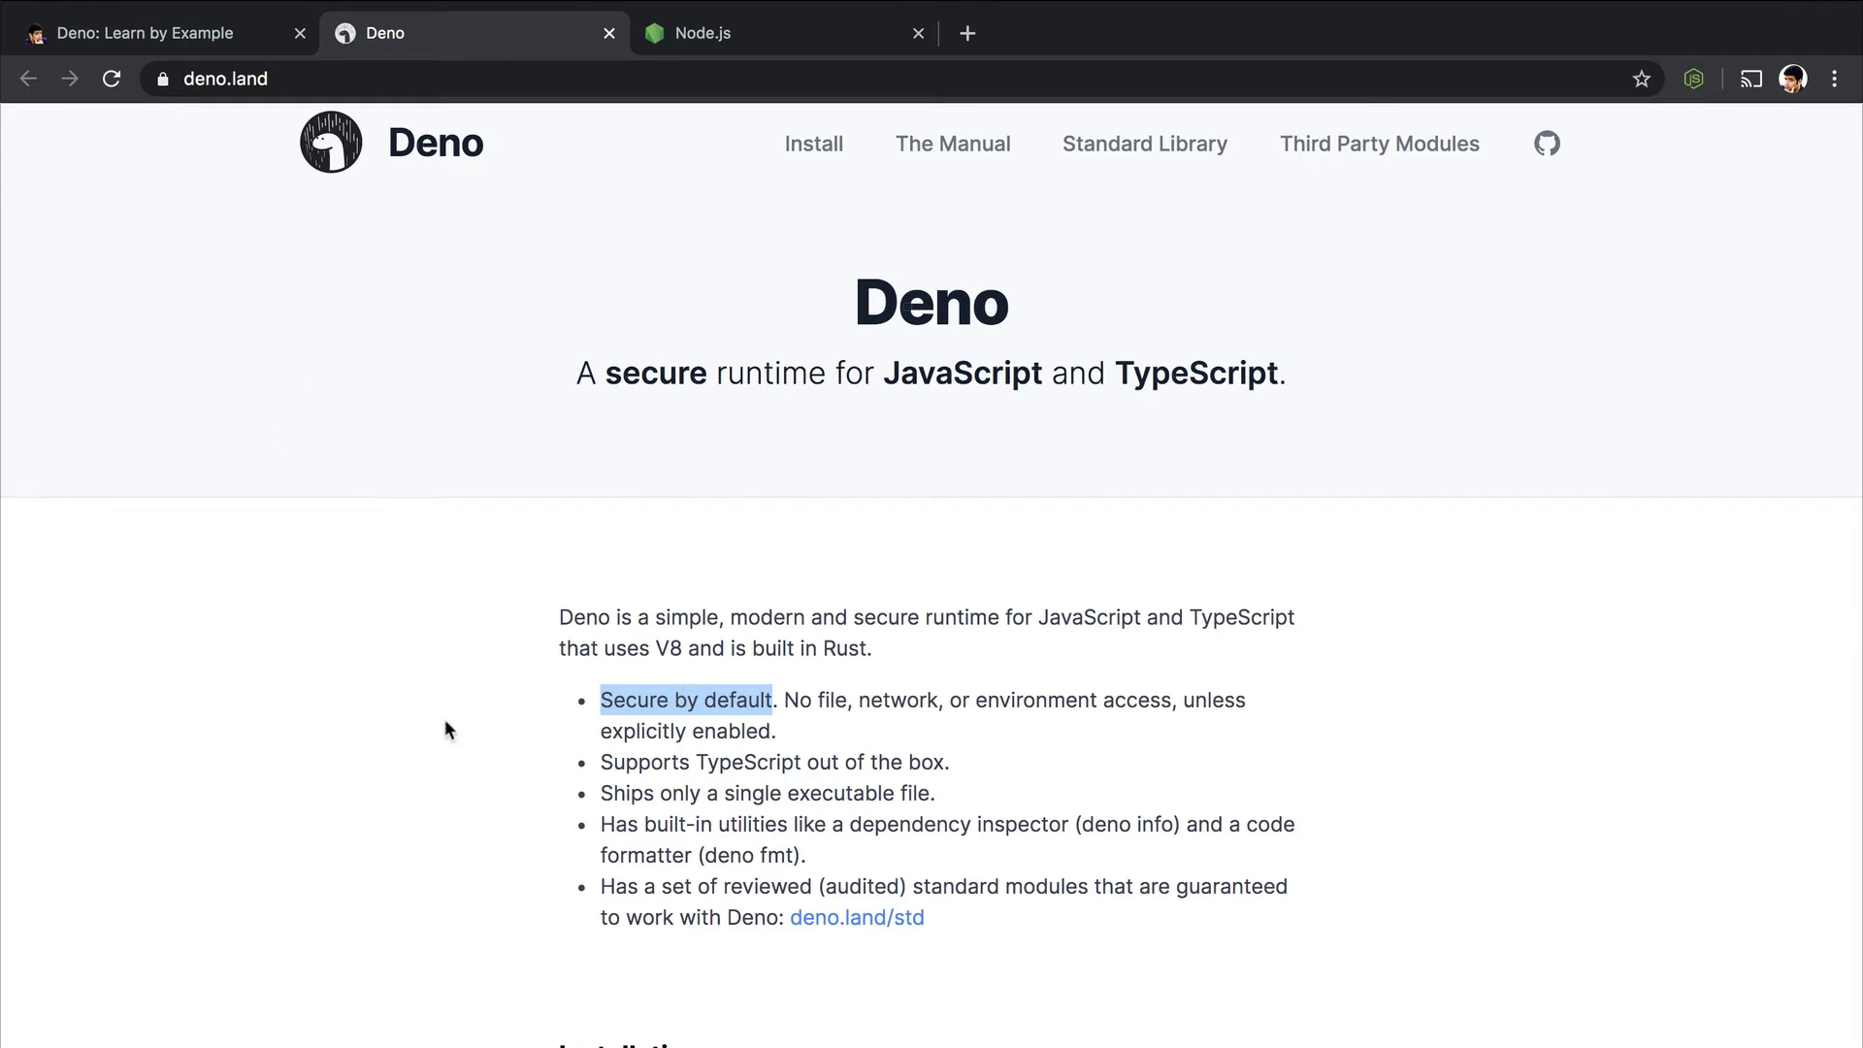
pyautogui.moveTo(1151, 760)
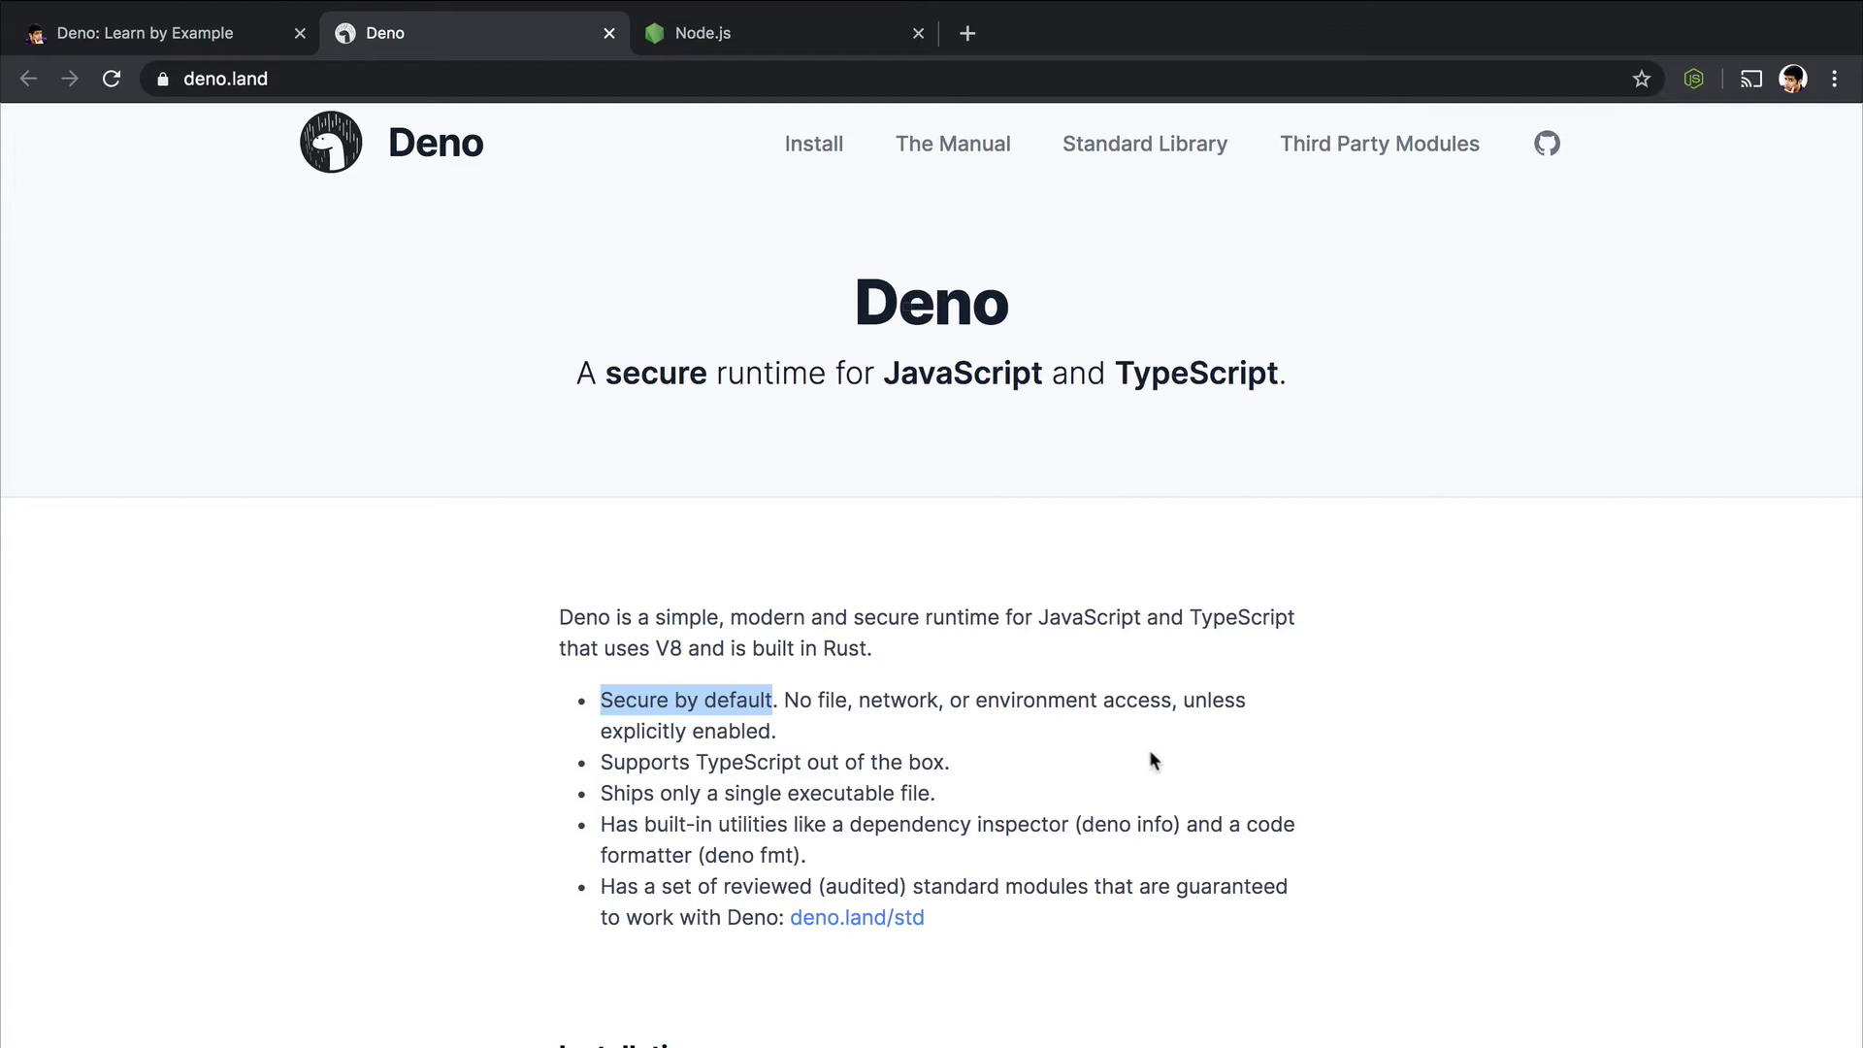
pyautogui.moveTo(1226, 710)
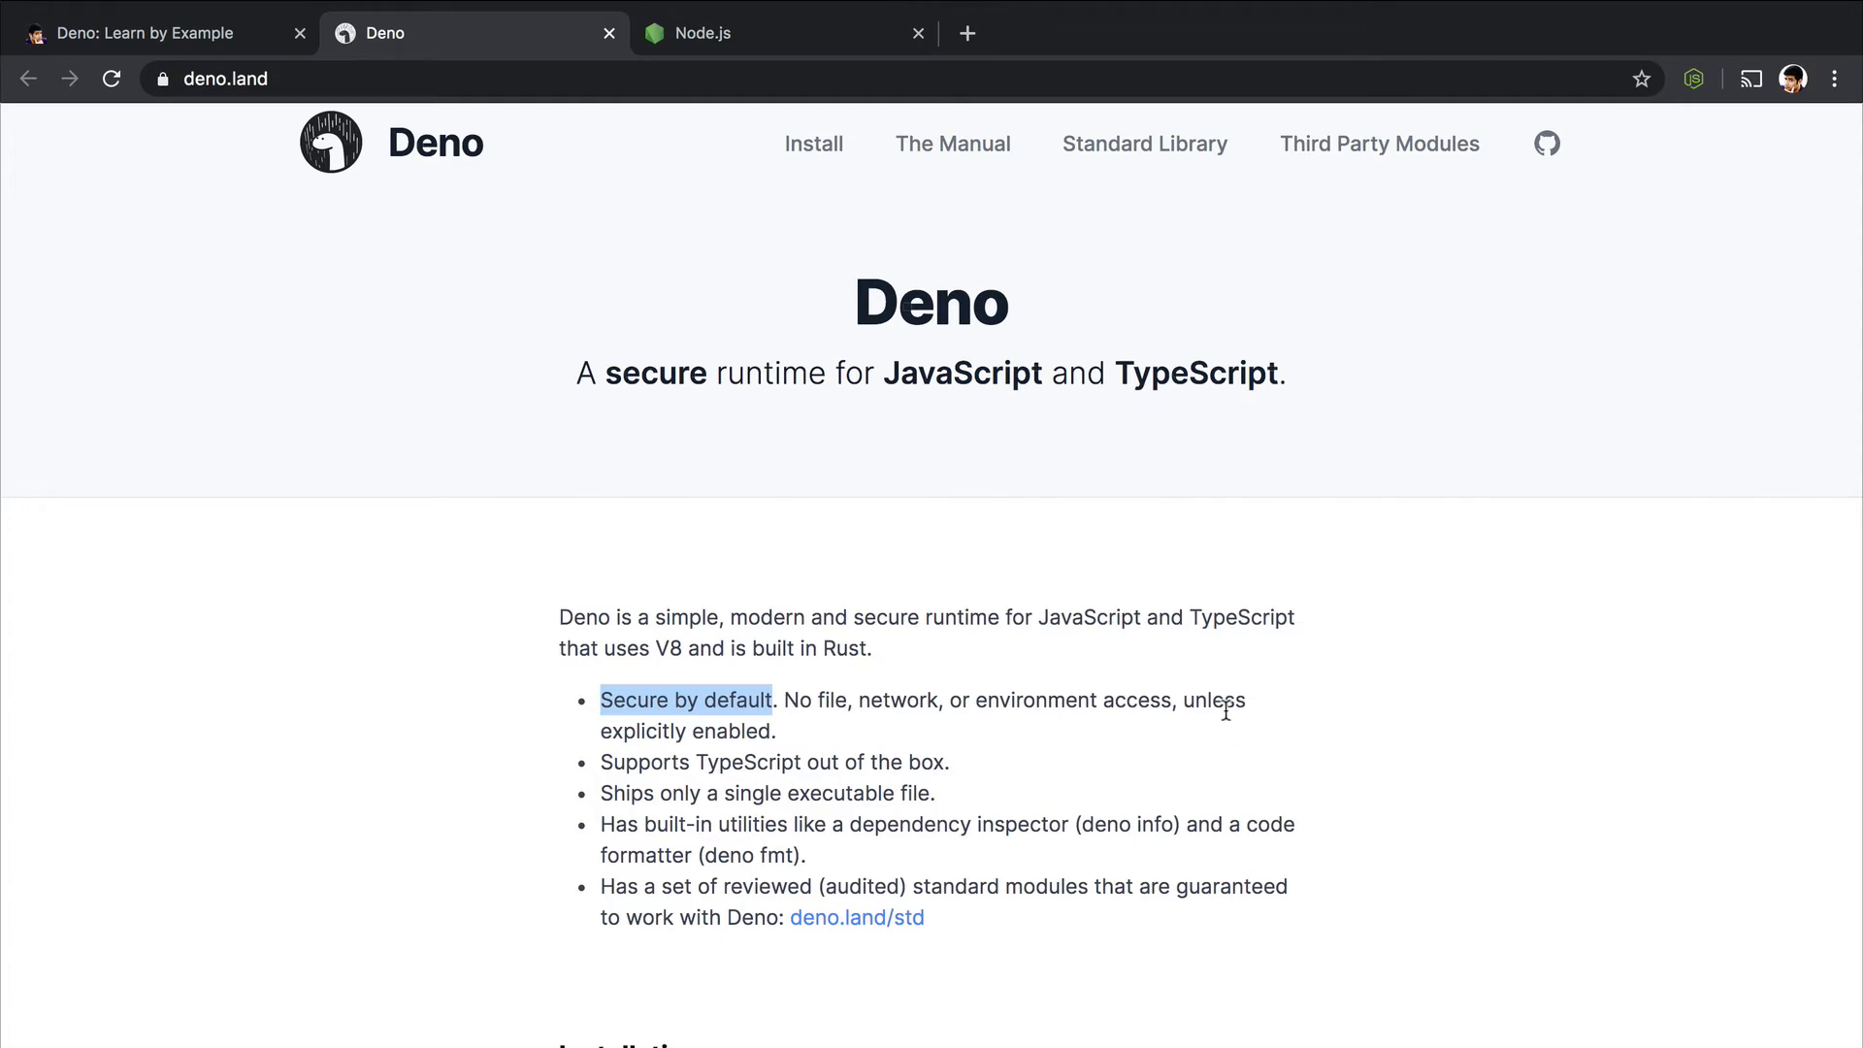
pyautogui.moveTo(780, 751)
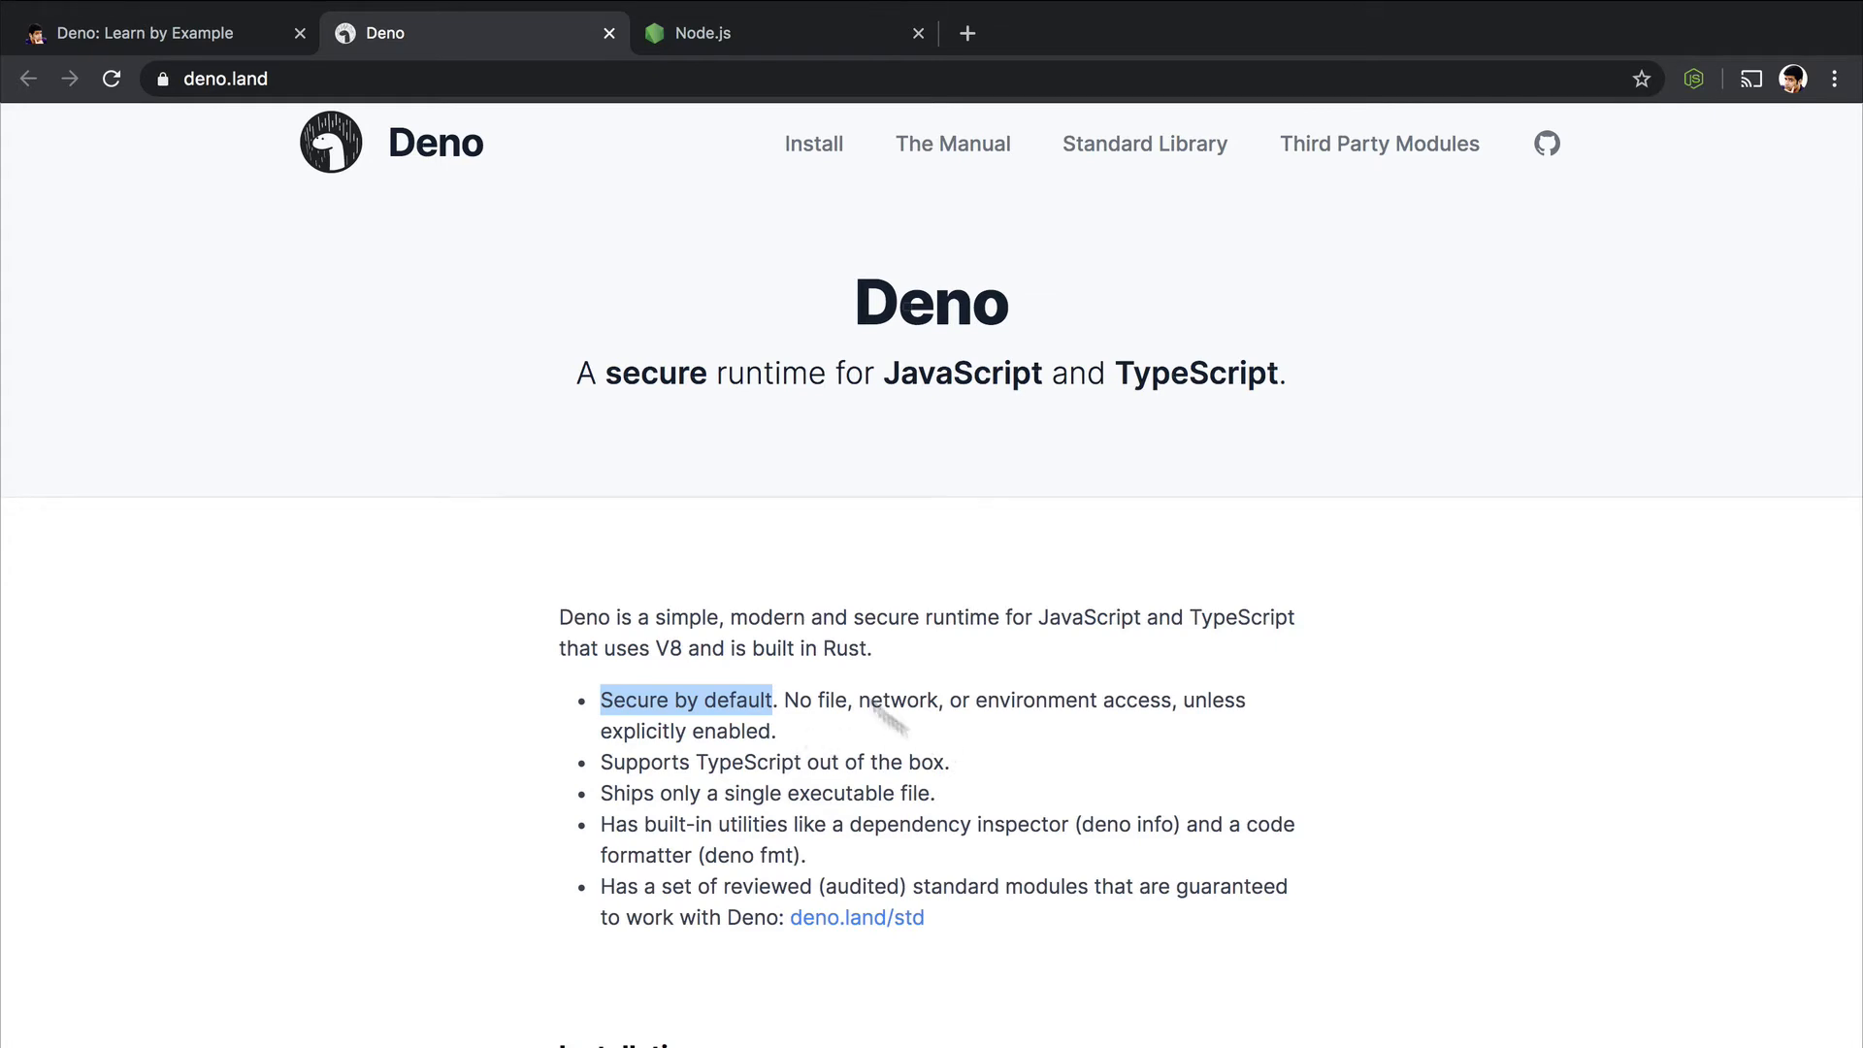
# - Mark the 'Deno' page heading after the Secure by default point
pyautogui.click(784, 33)
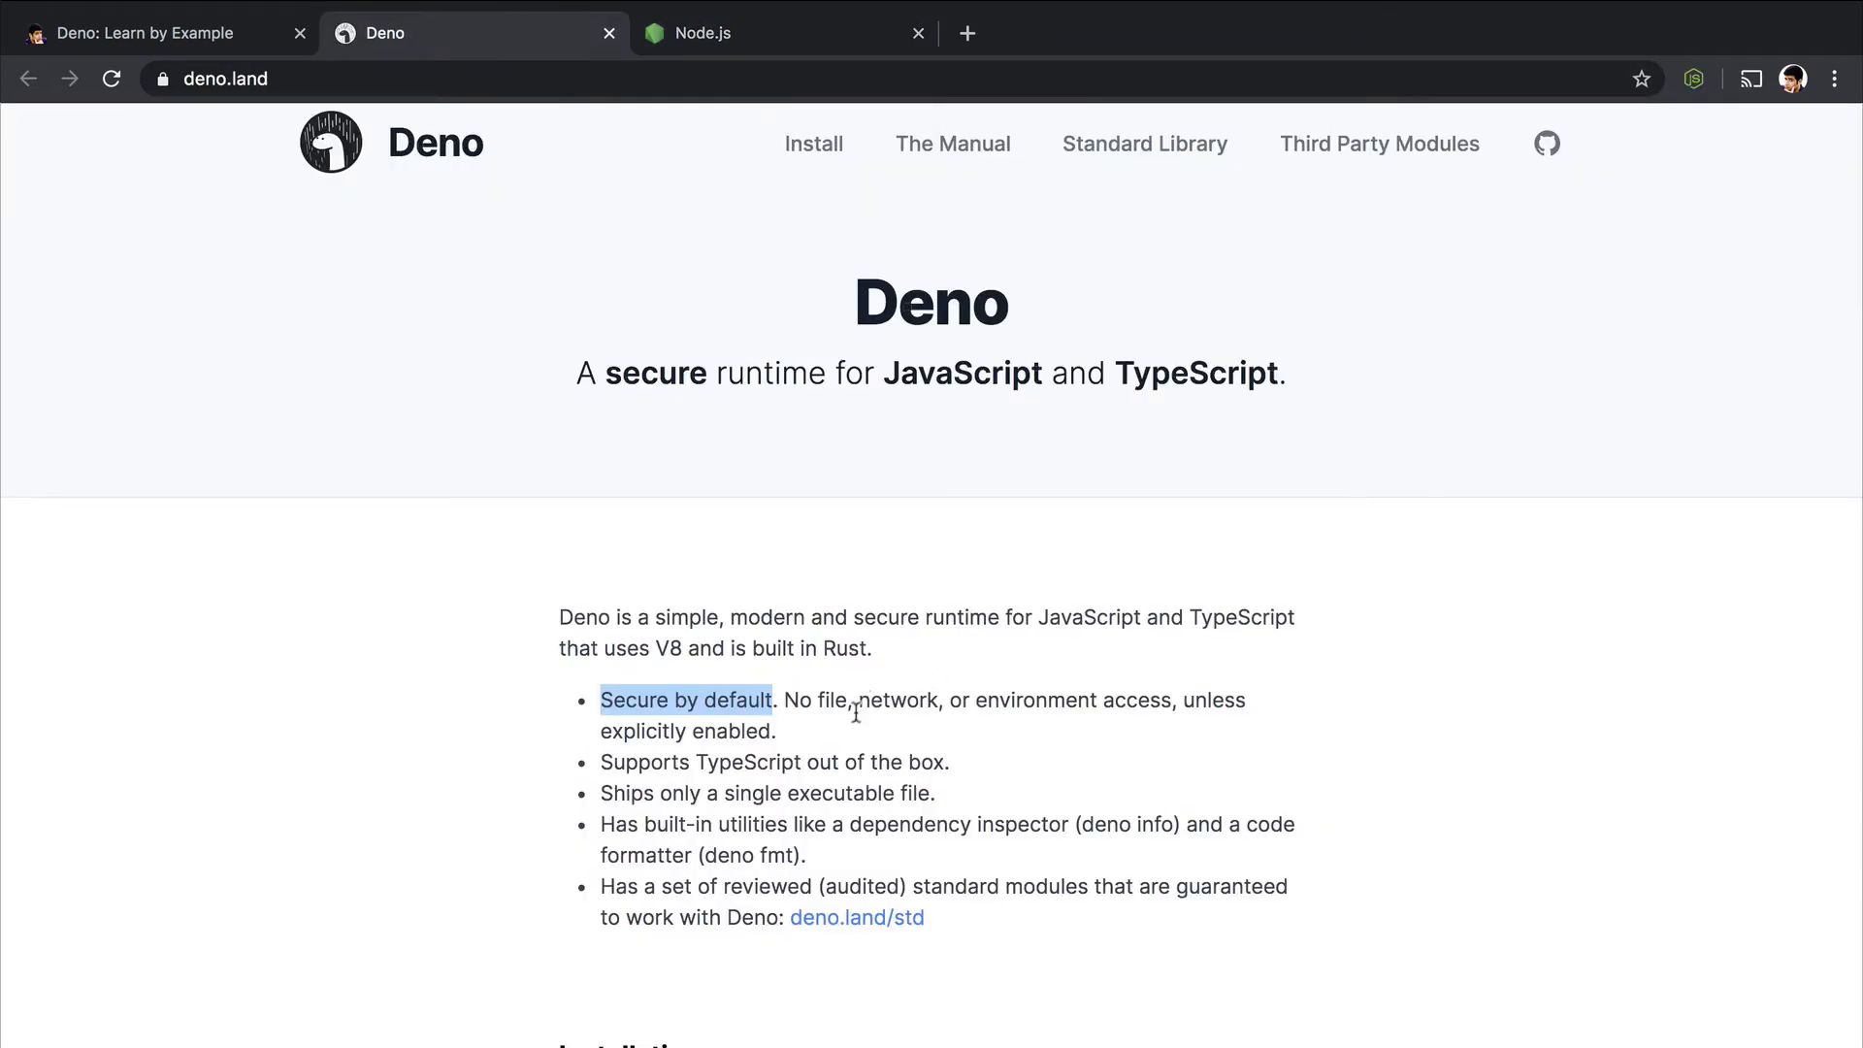
pyautogui.moveTo(827, 702)
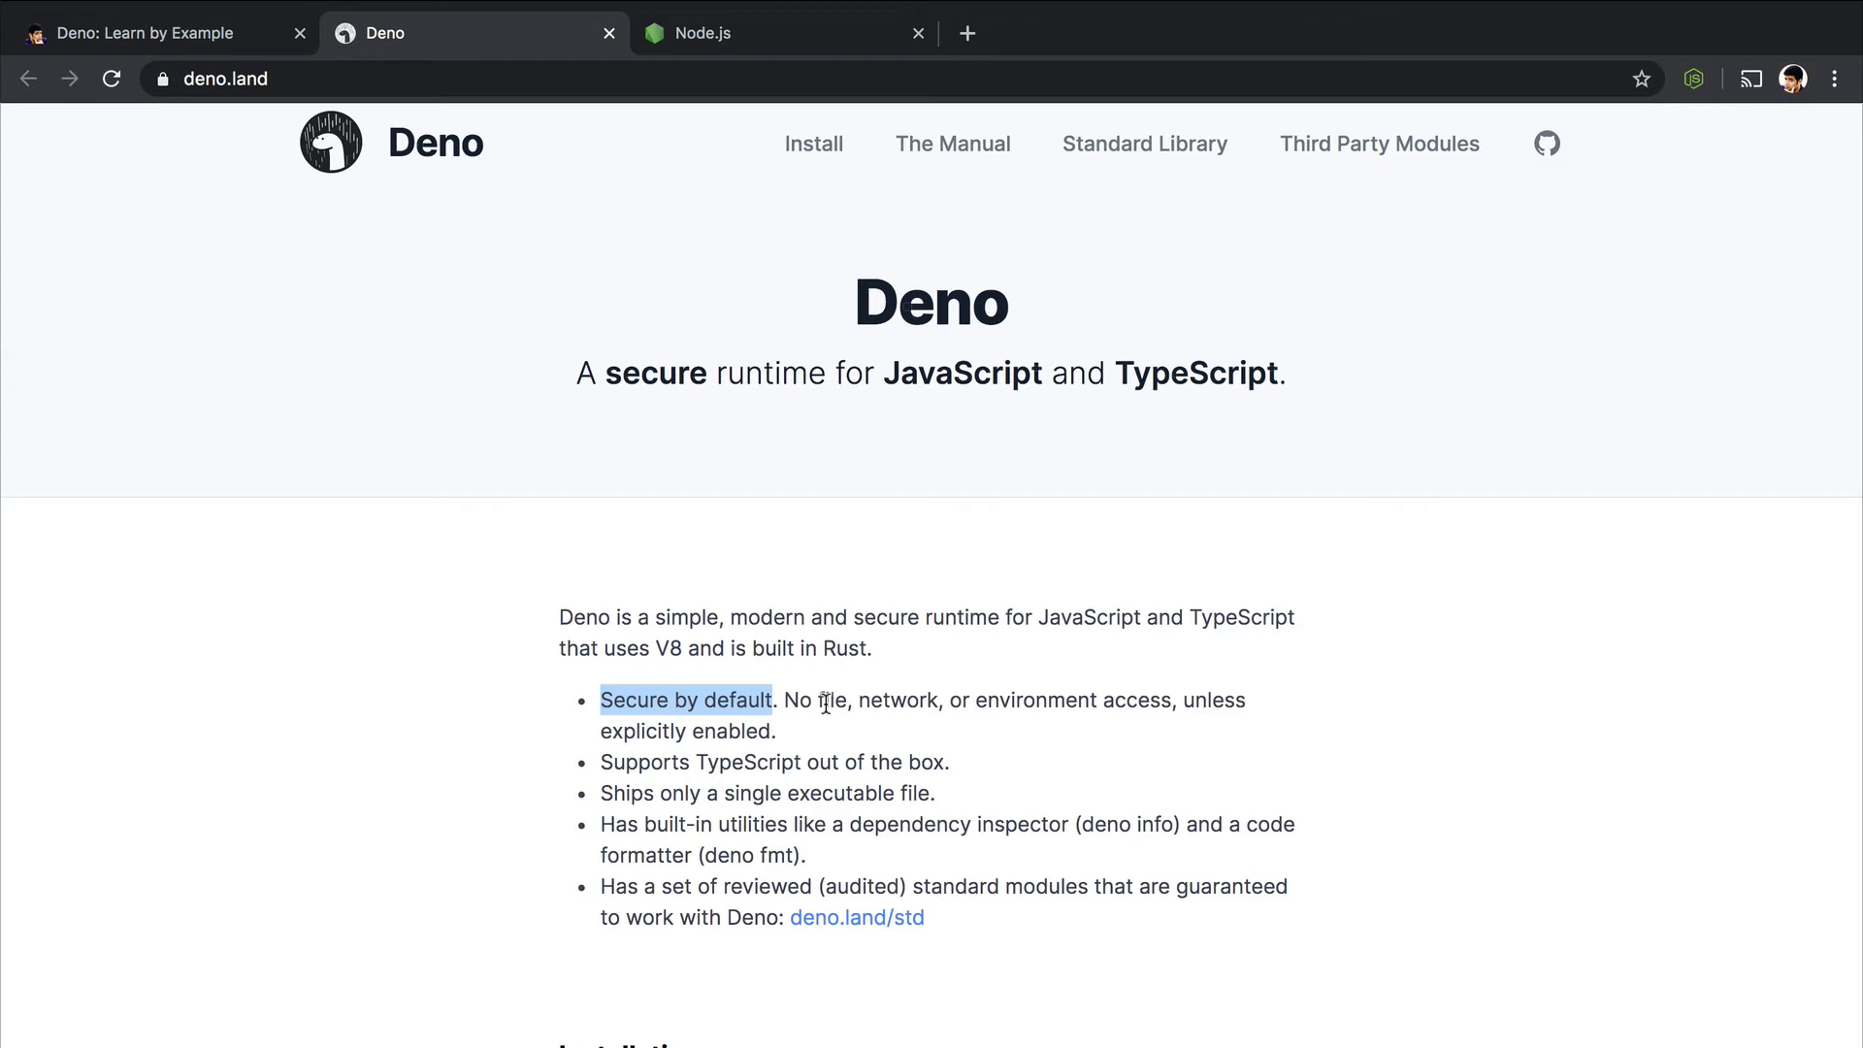
pyautogui.doubleClick(931, 303)
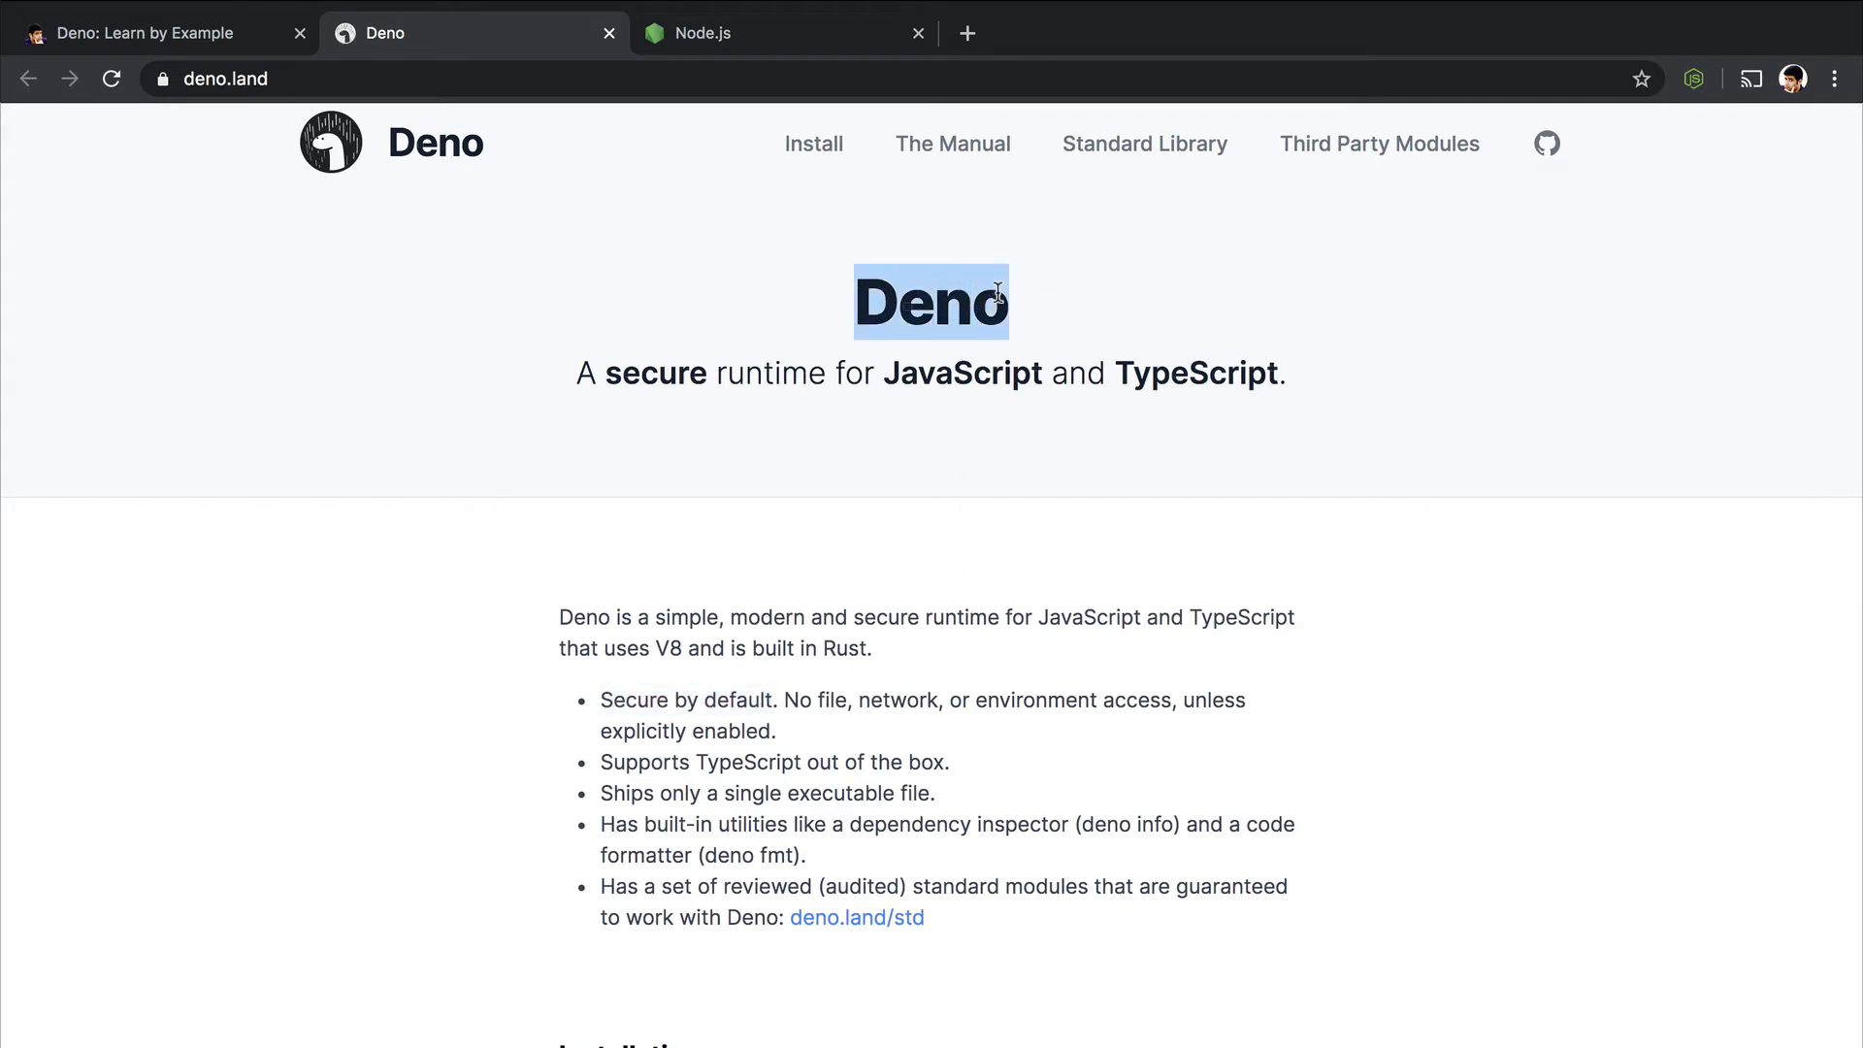
pyautogui.moveTo(993, 756)
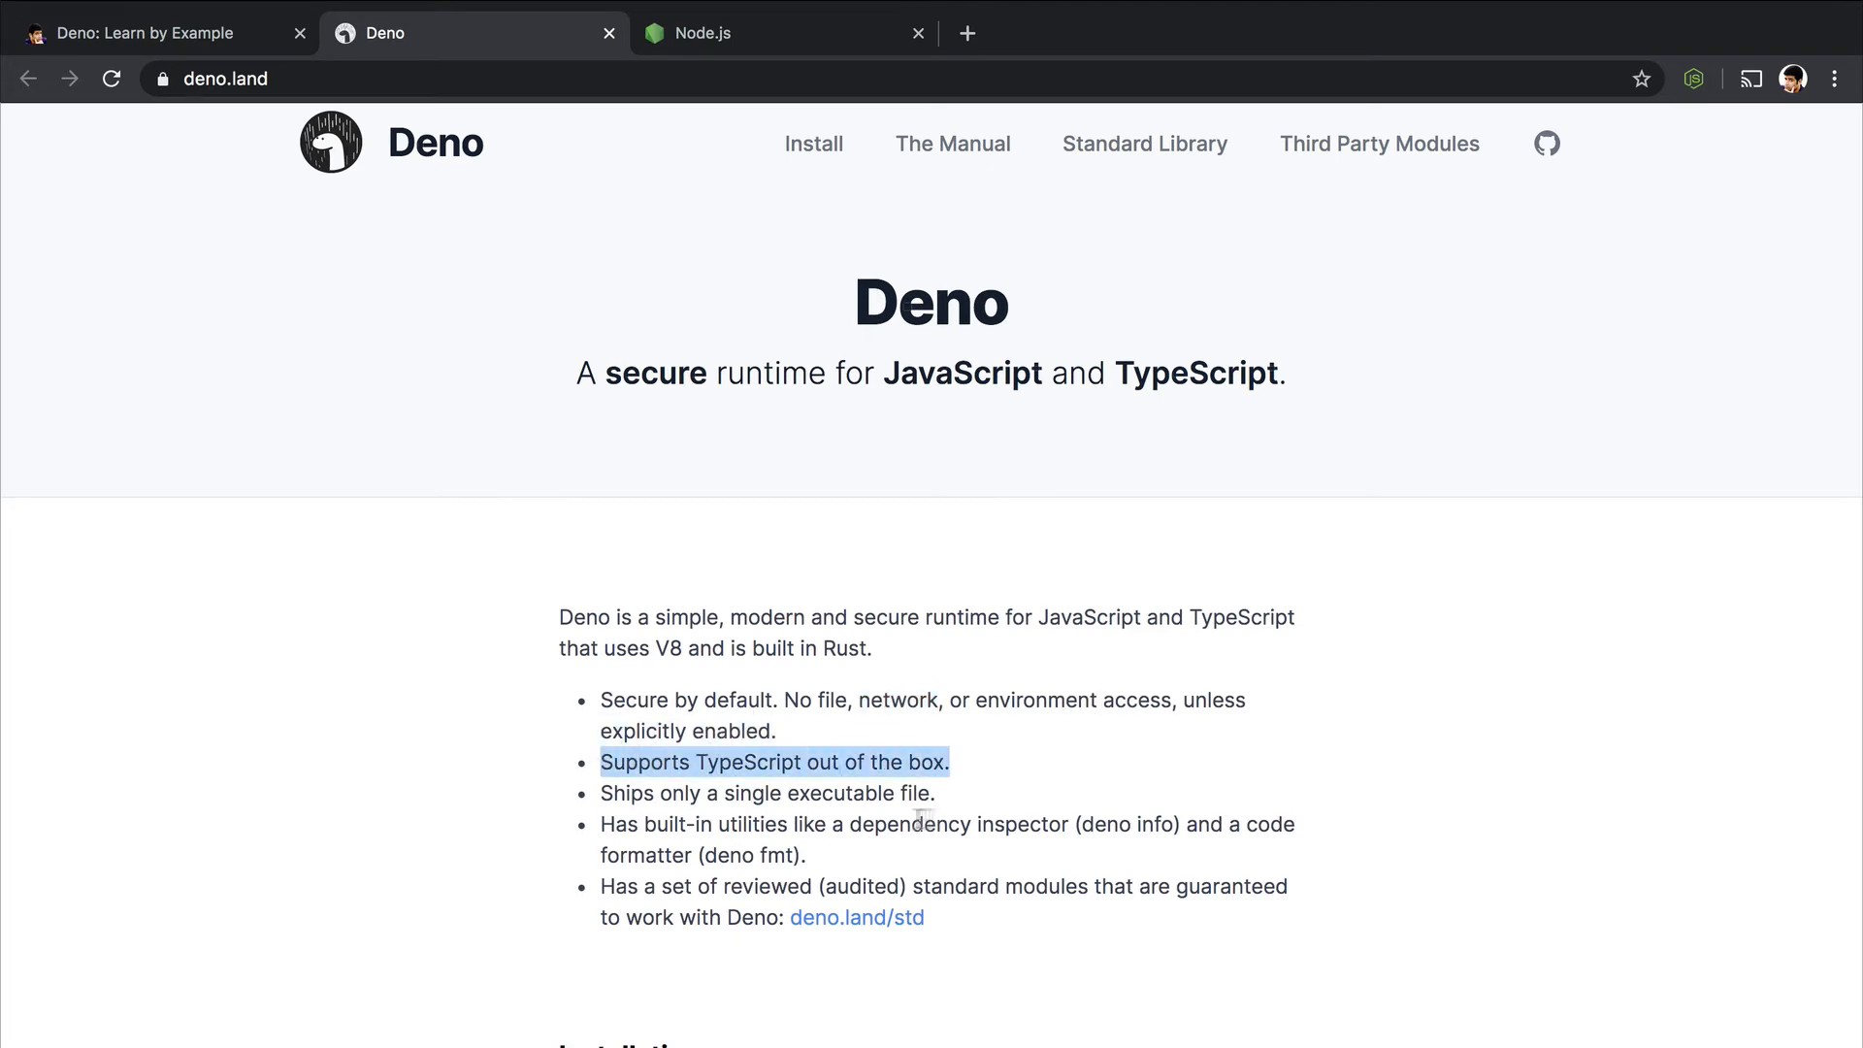
pyautogui.moveTo(1007, 796)
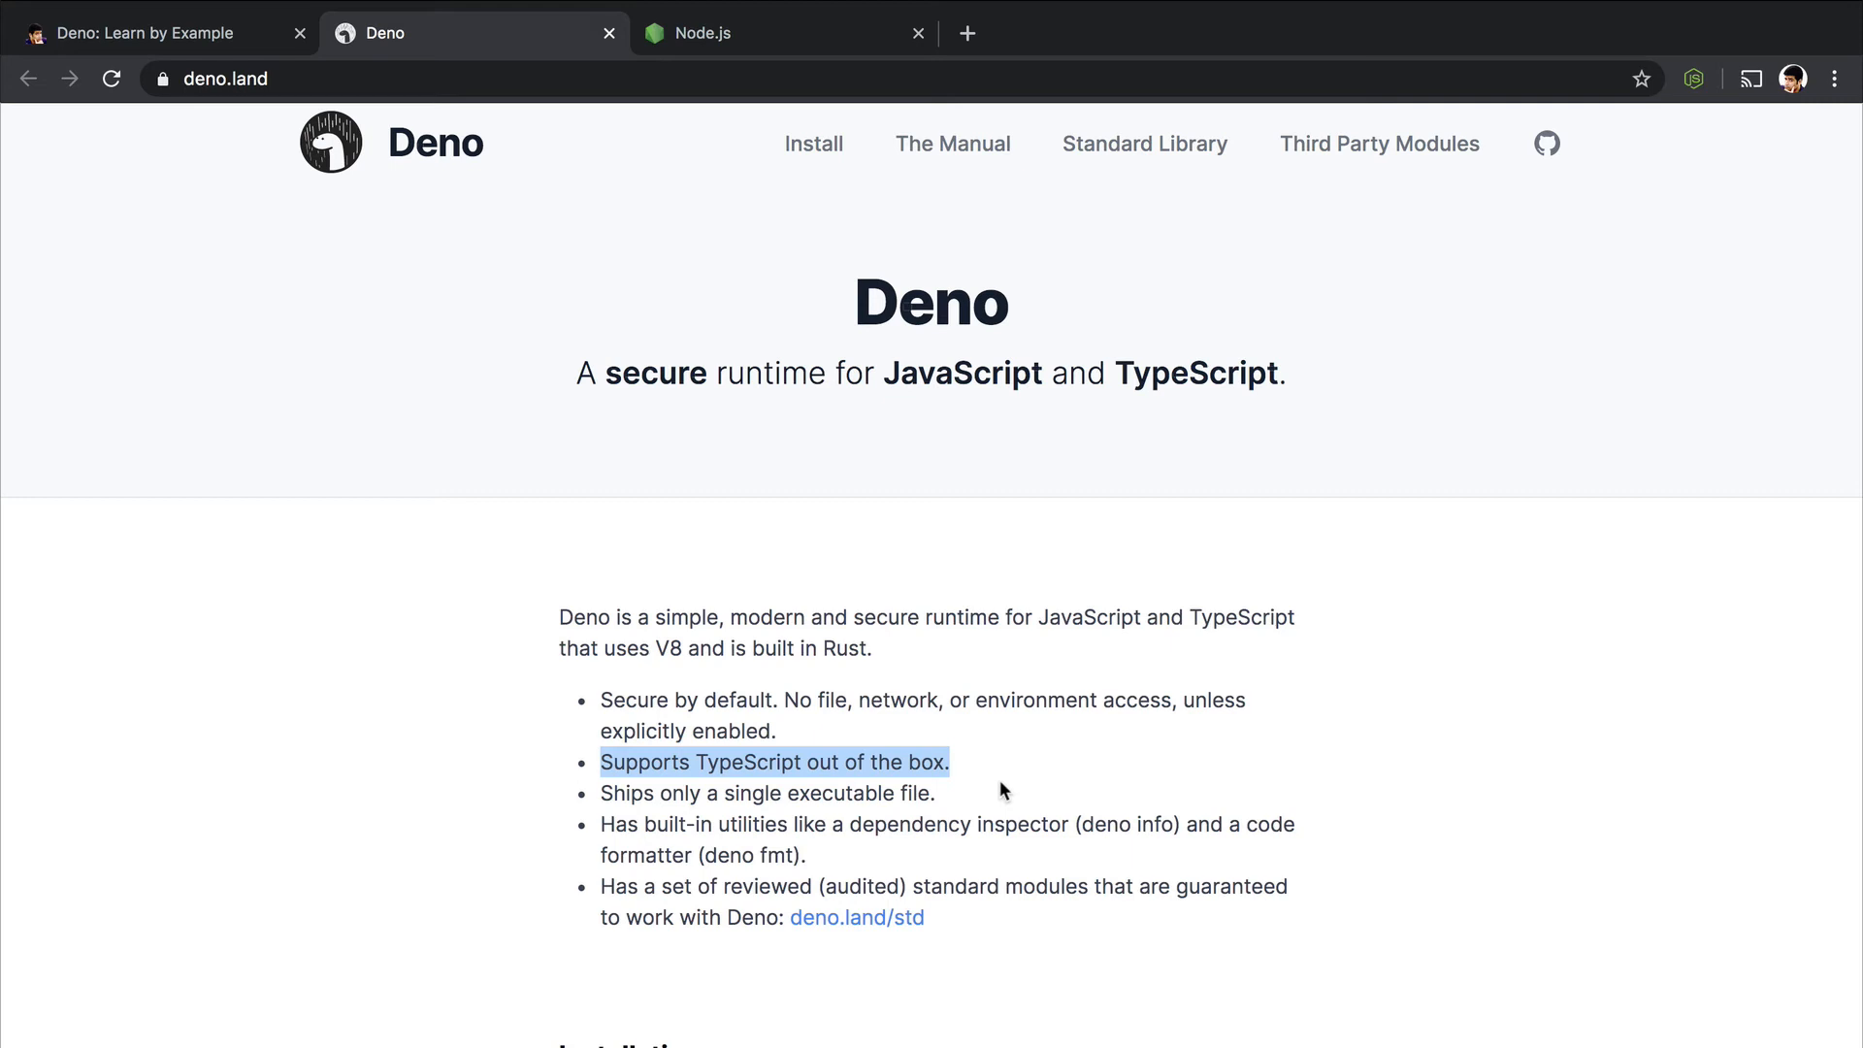
# - Scroll down to Deno's feature list around the TypeScript out-of-the-box point
pyautogui.scroll(-3)
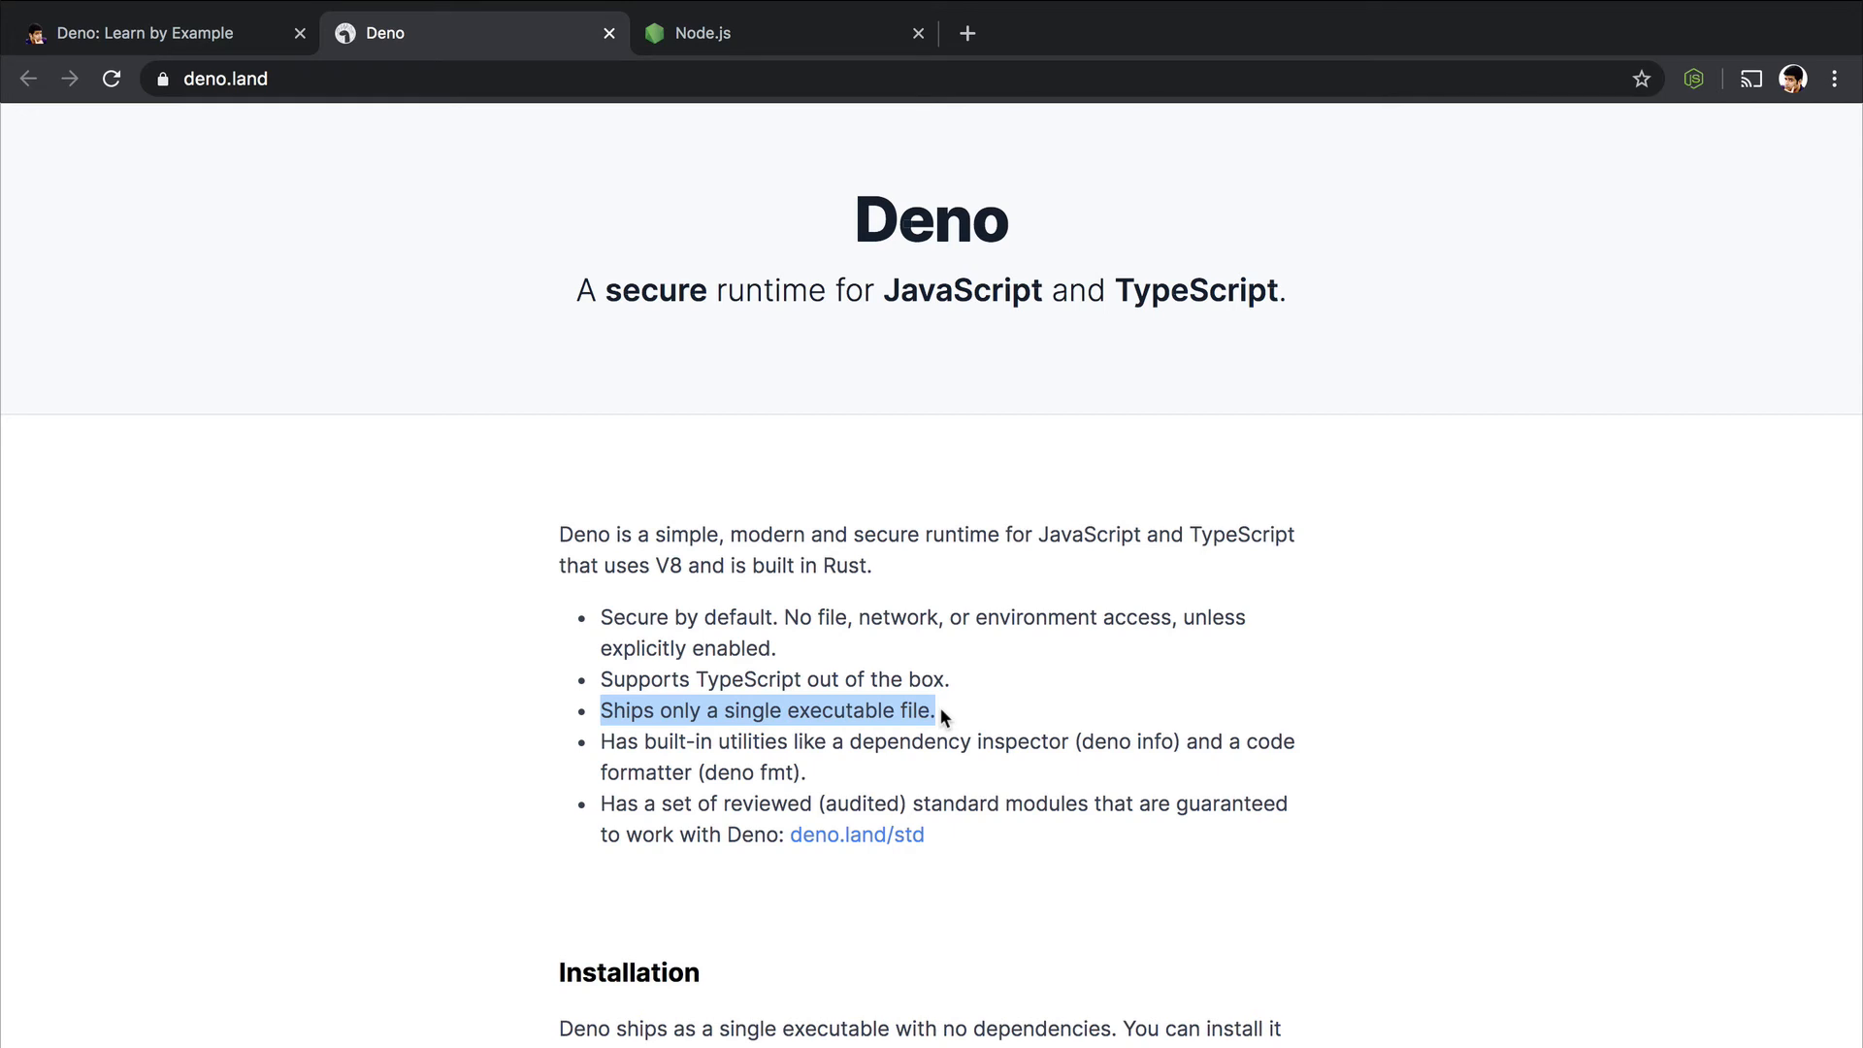
pyautogui.moveTo(638, 794)
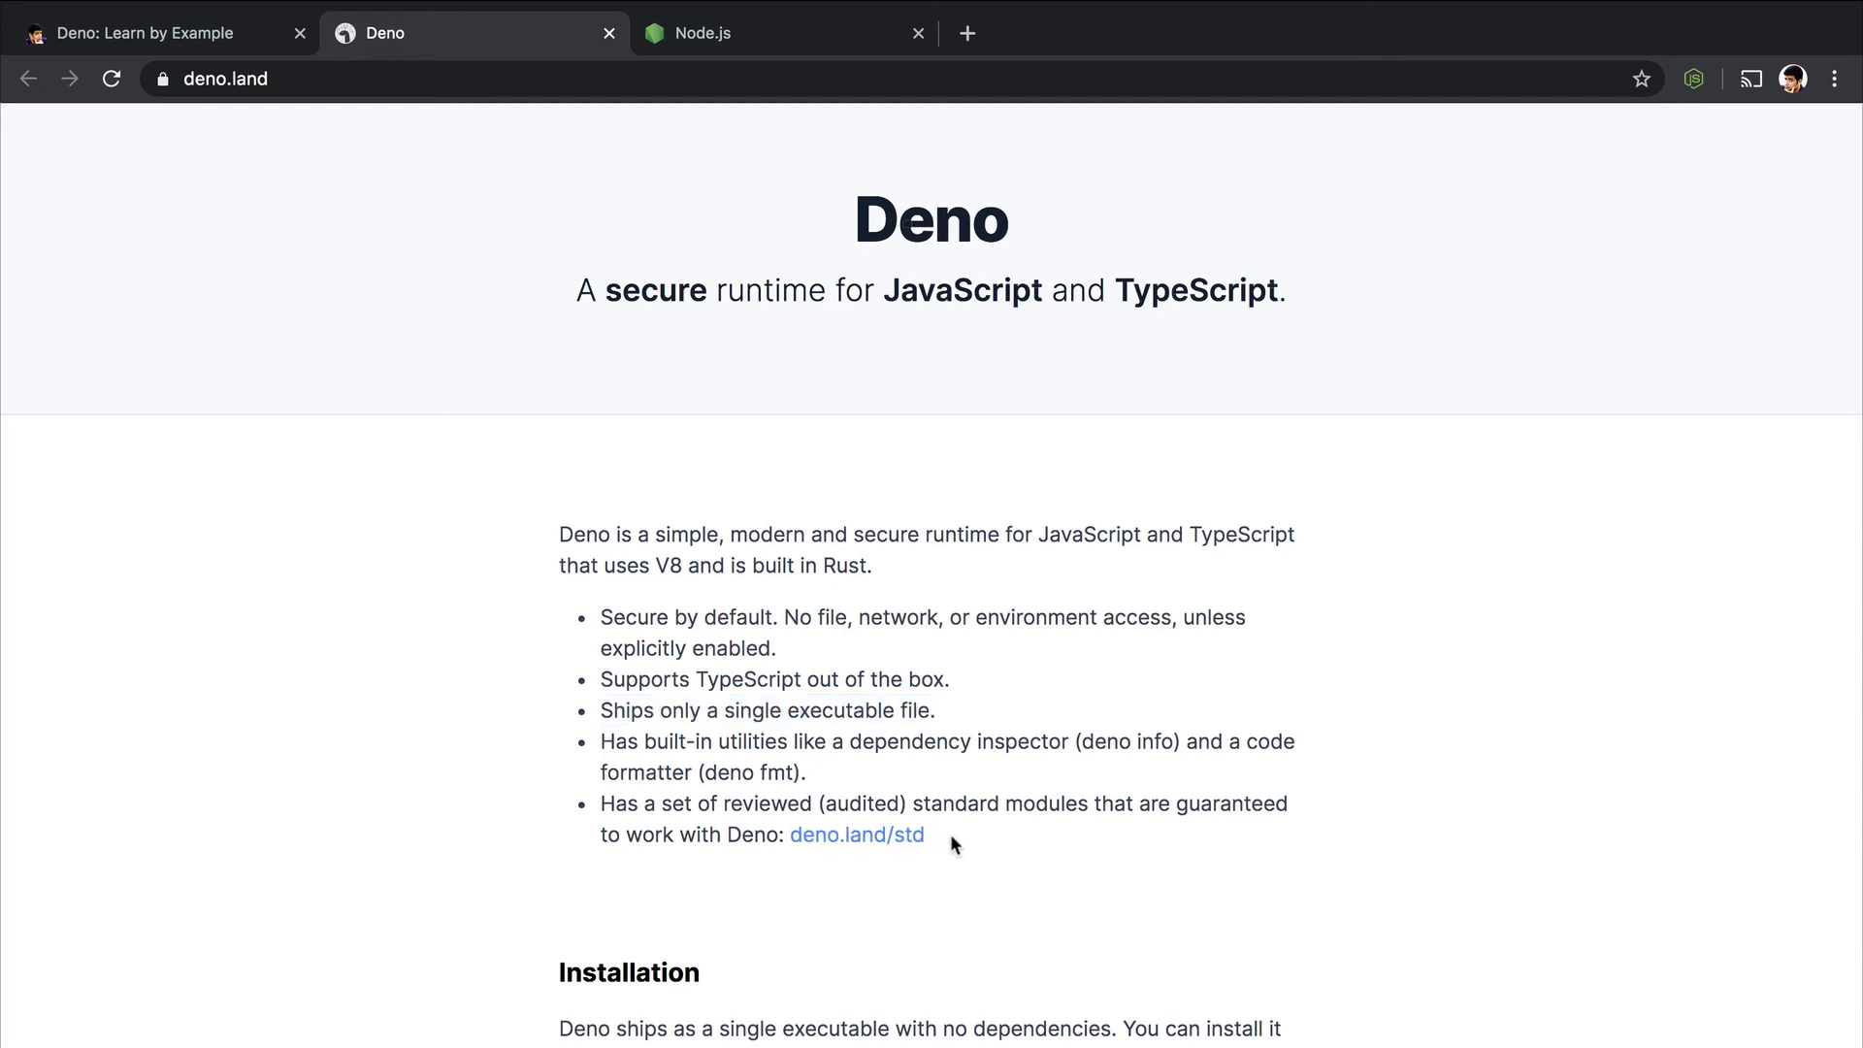
# - Highlight '(deno info)' and 'deno fmt' in Deno's built-in utilities point
pyautogui.moveTo(841, 742); pyautogui.dragTo(1061, 741)
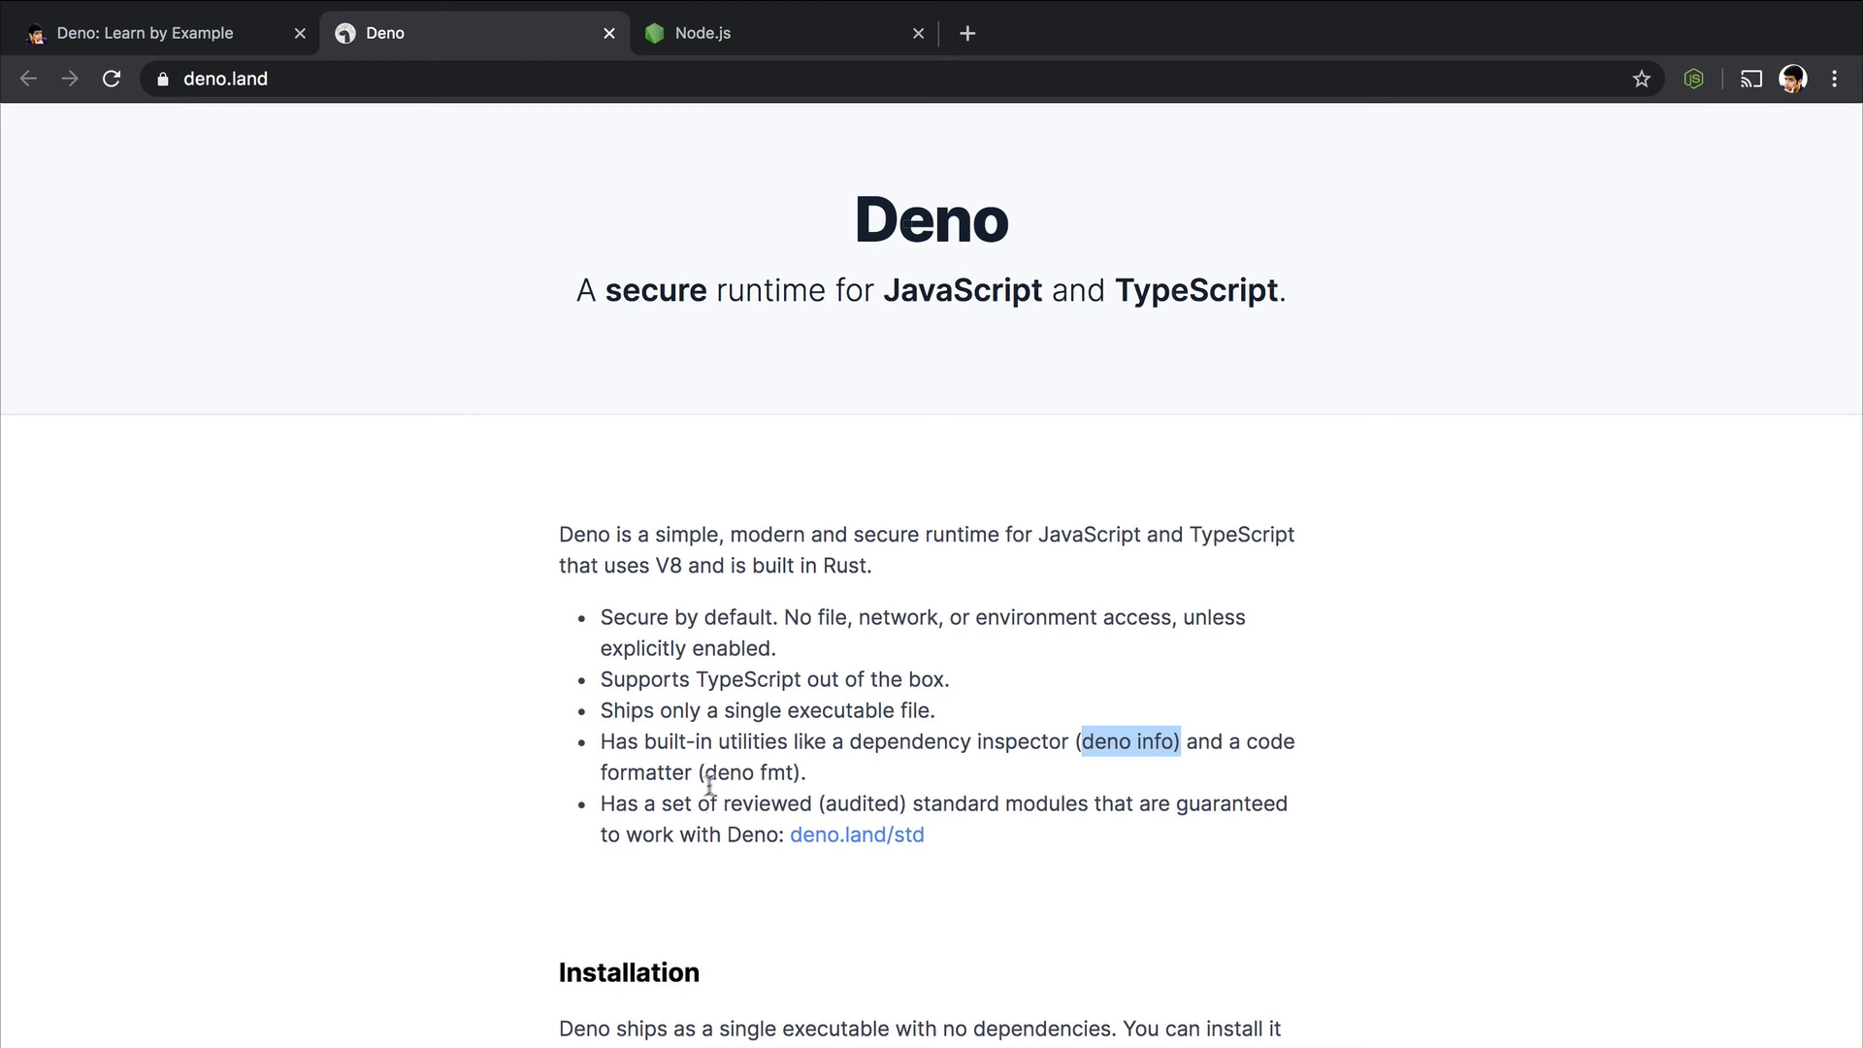
pyautogui.doubleClick(745, 773)
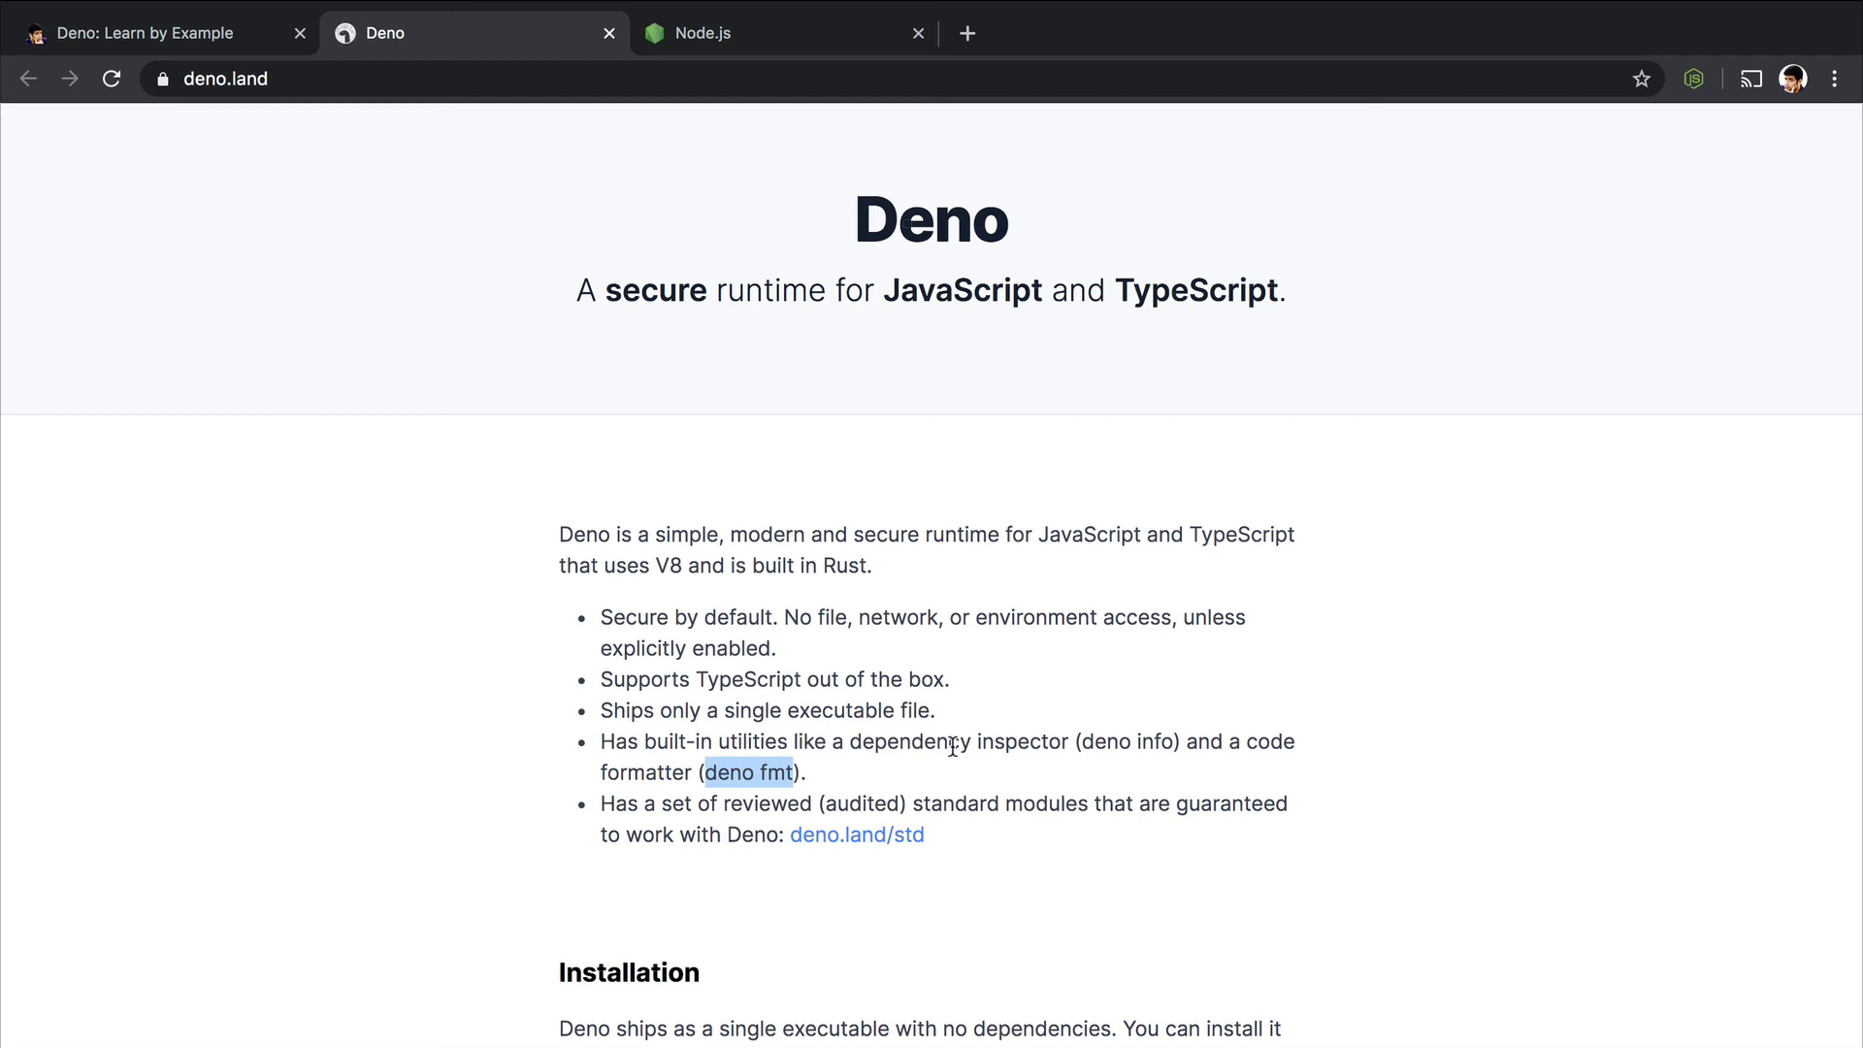
pyautogui.moveTo(797, 763)
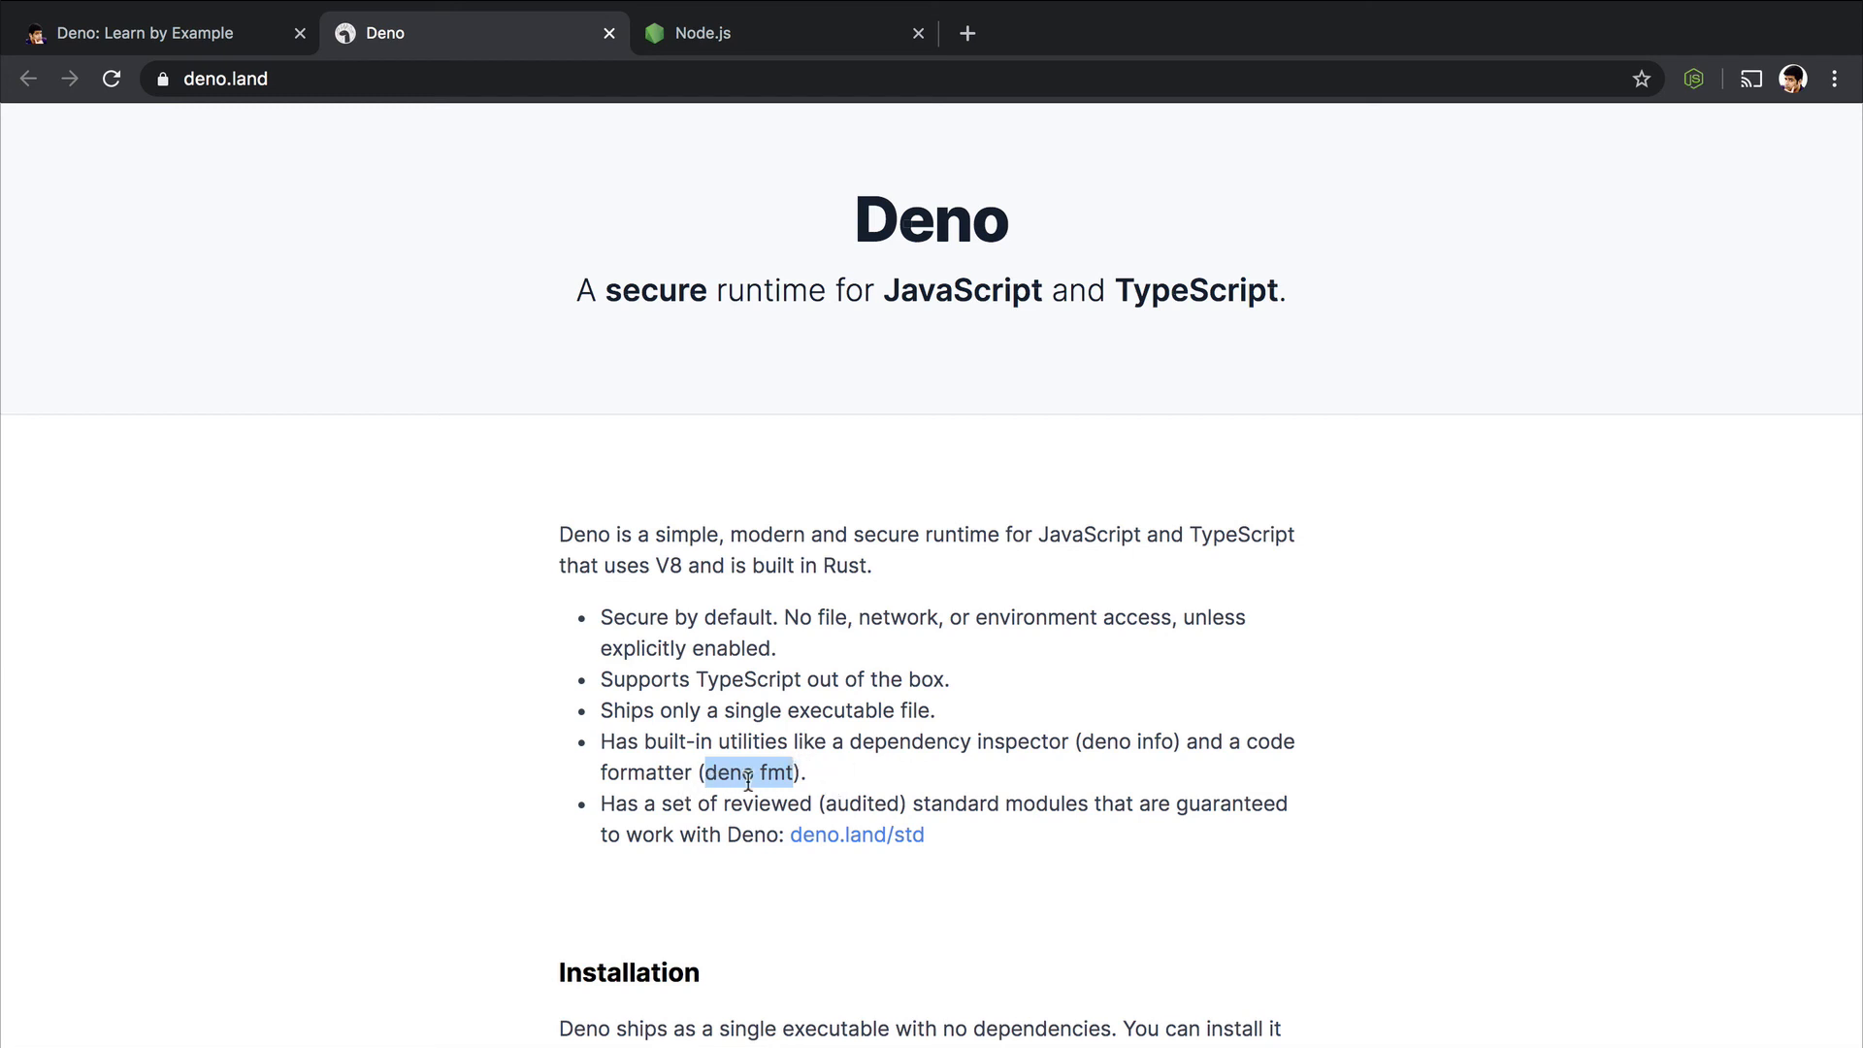
pyautogui.moveTo(967, 807)
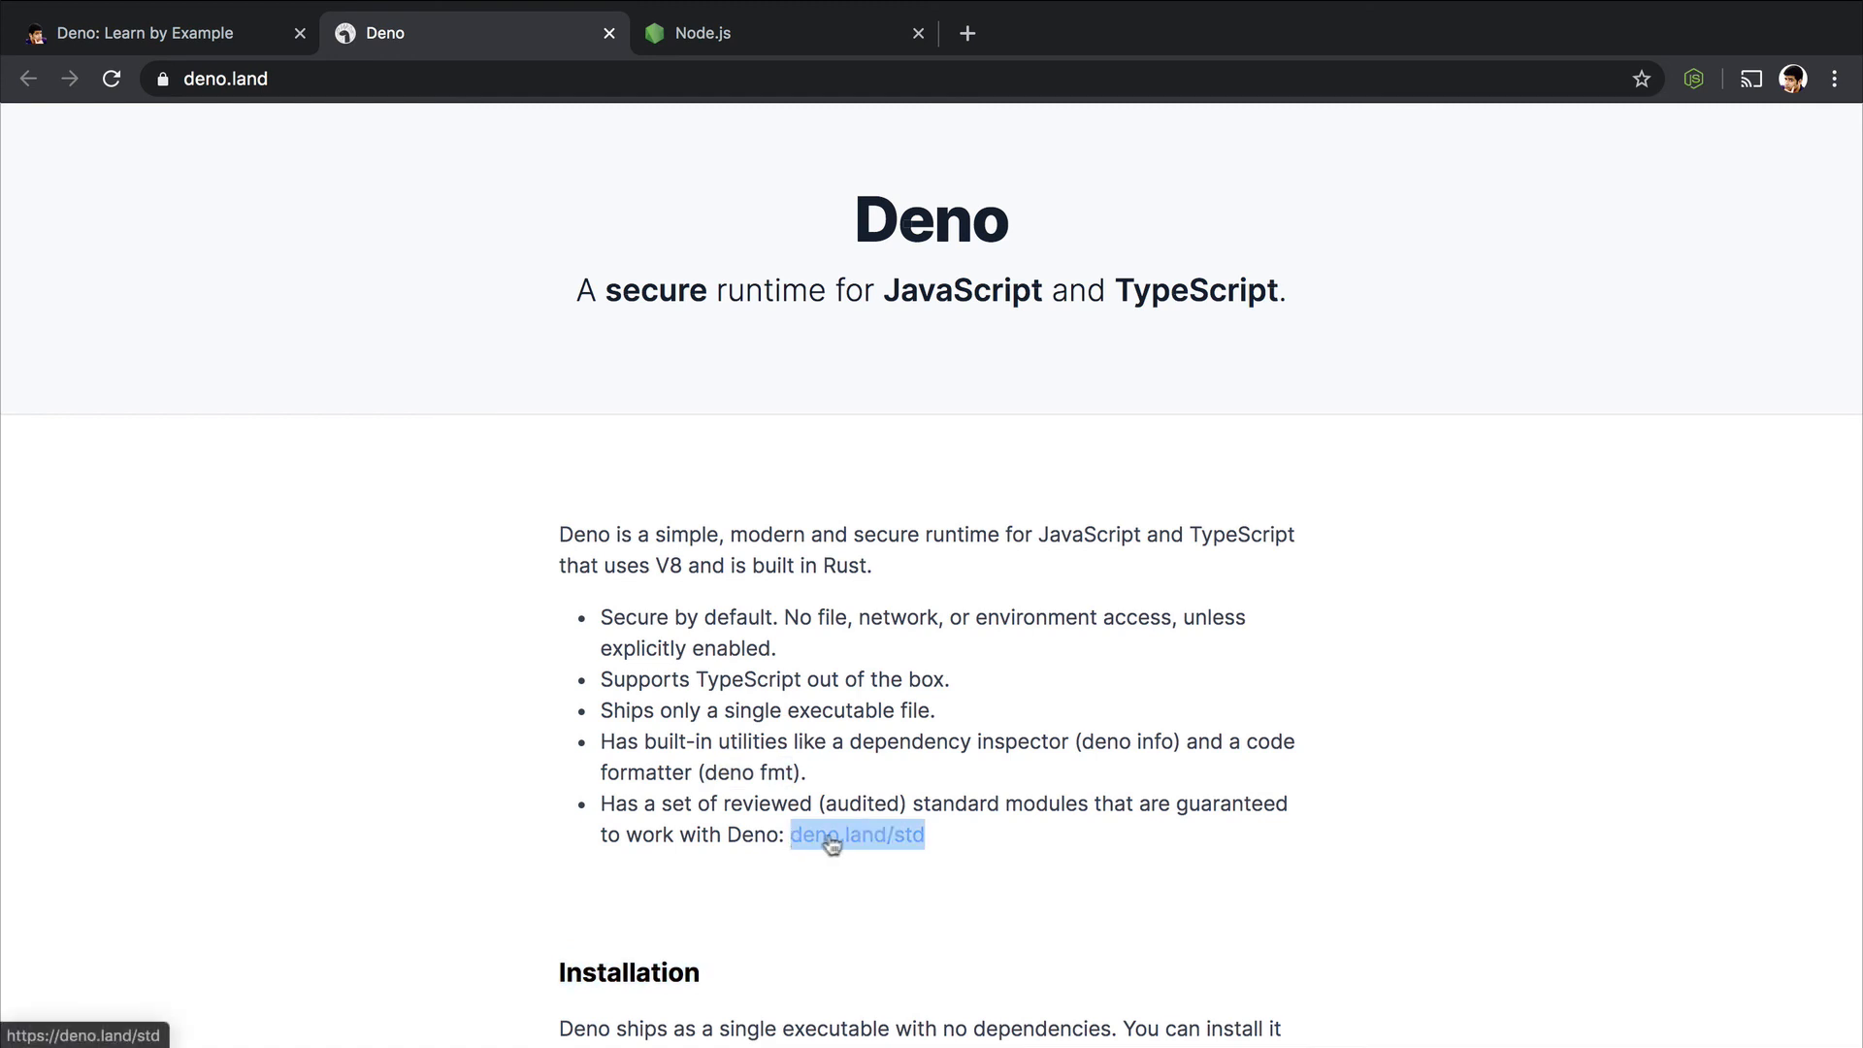
pyautogui.moveTo(1009, 838)
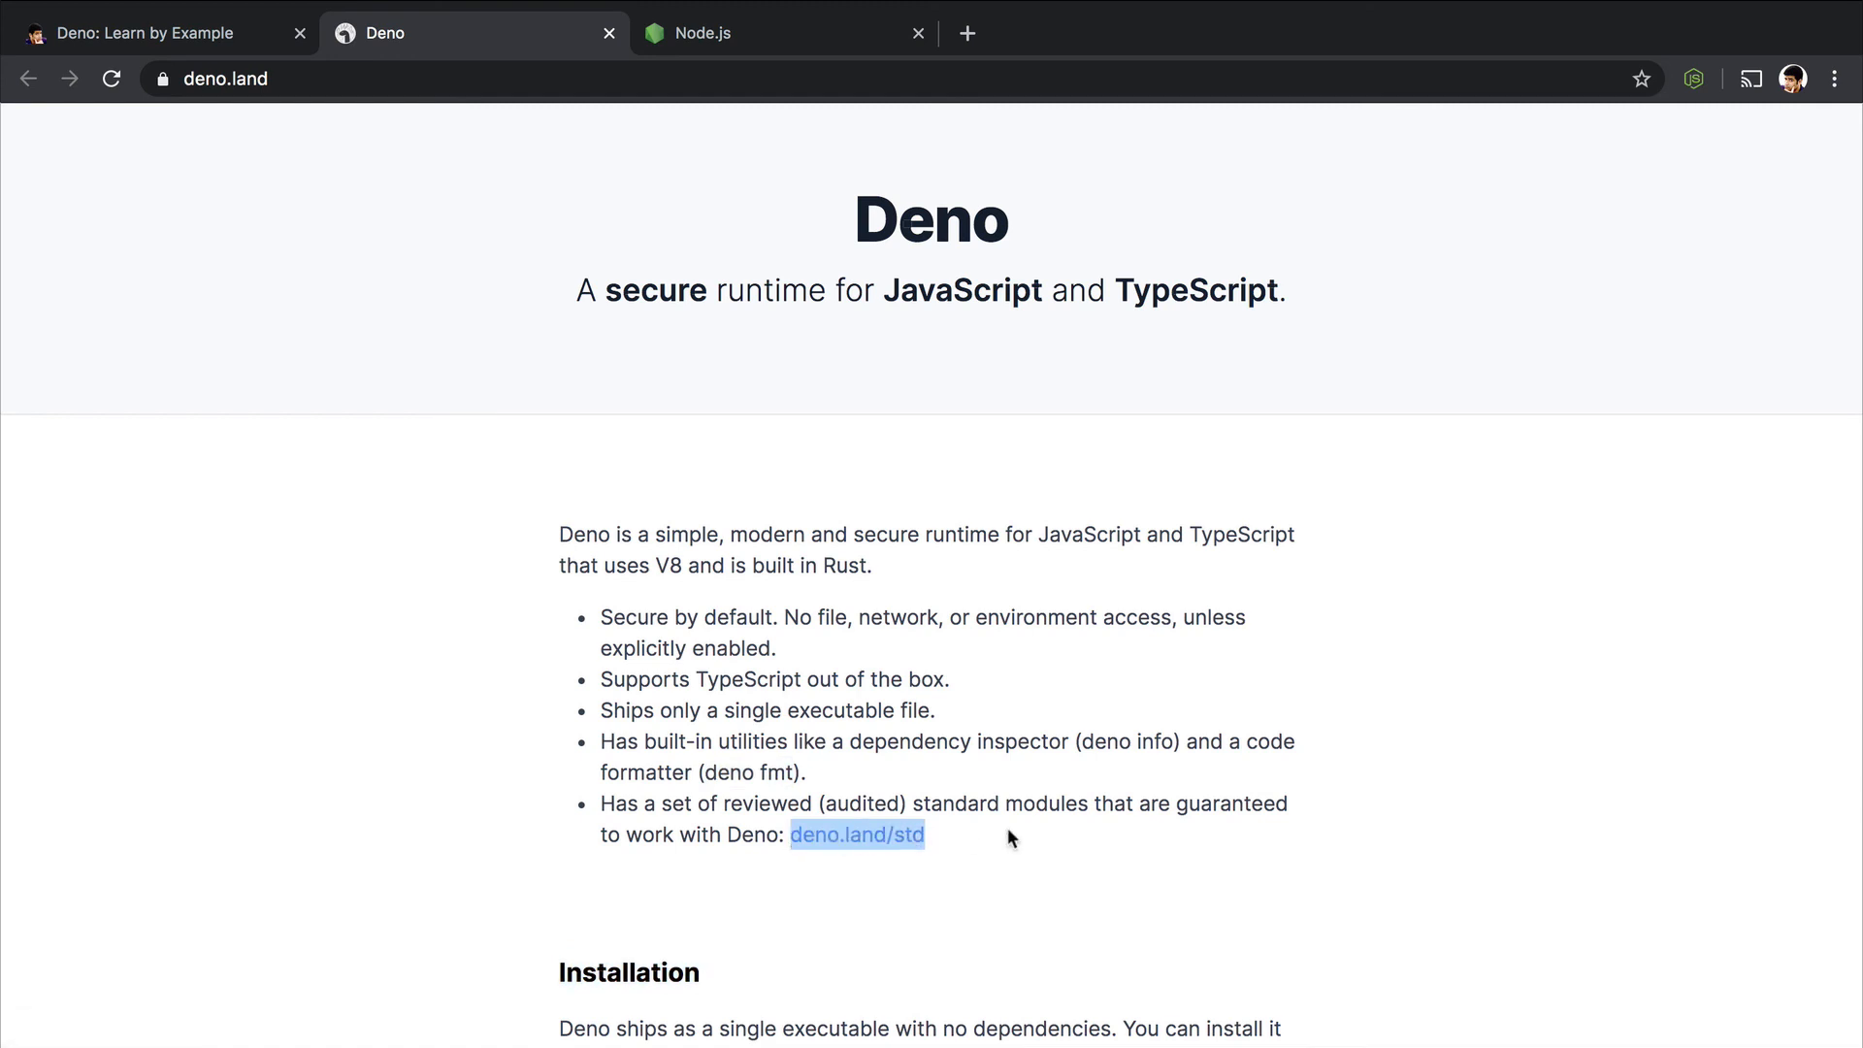
pyautogui.moveTo(1009, 832)
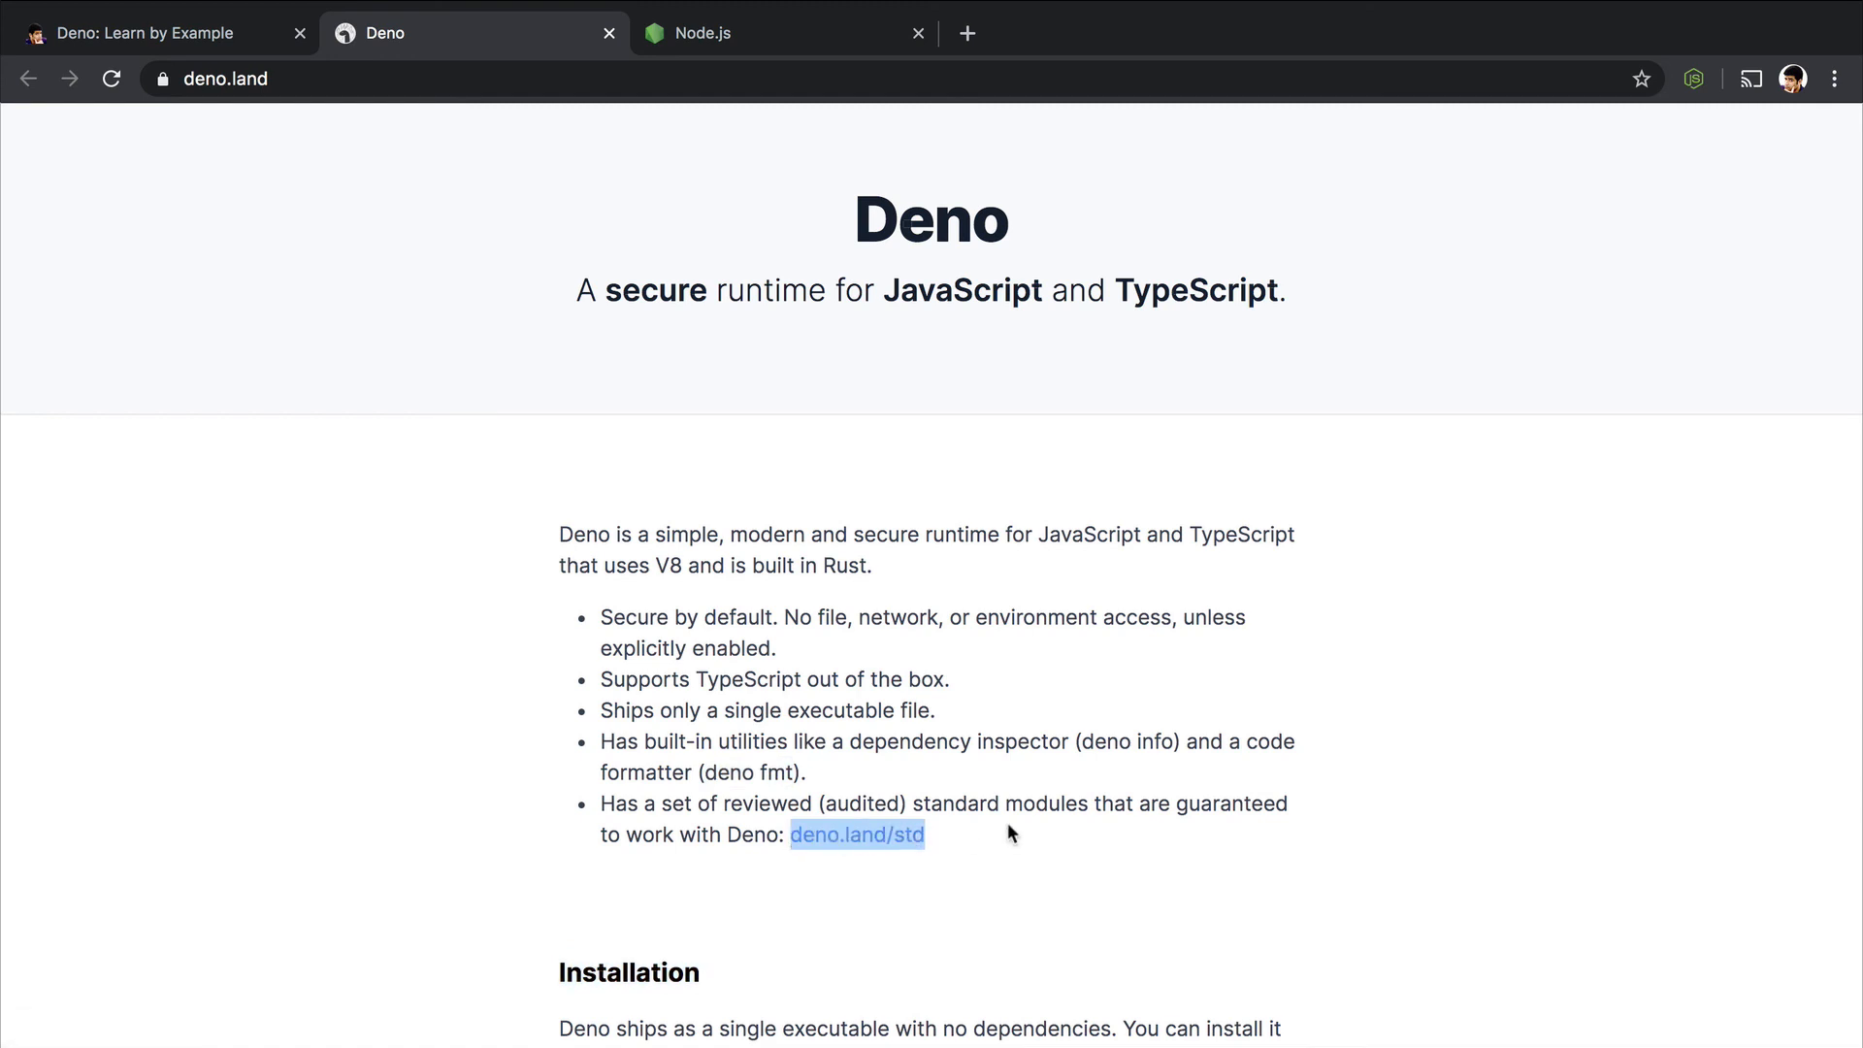